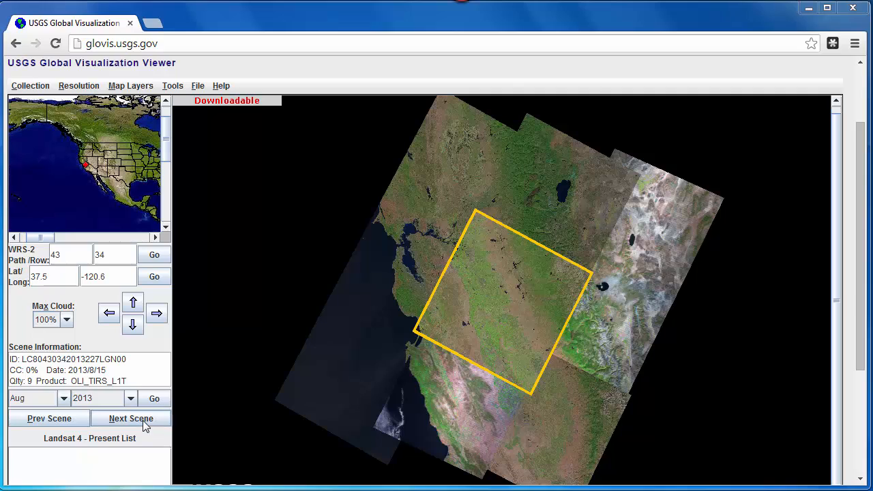
mouse_move(150, 419)
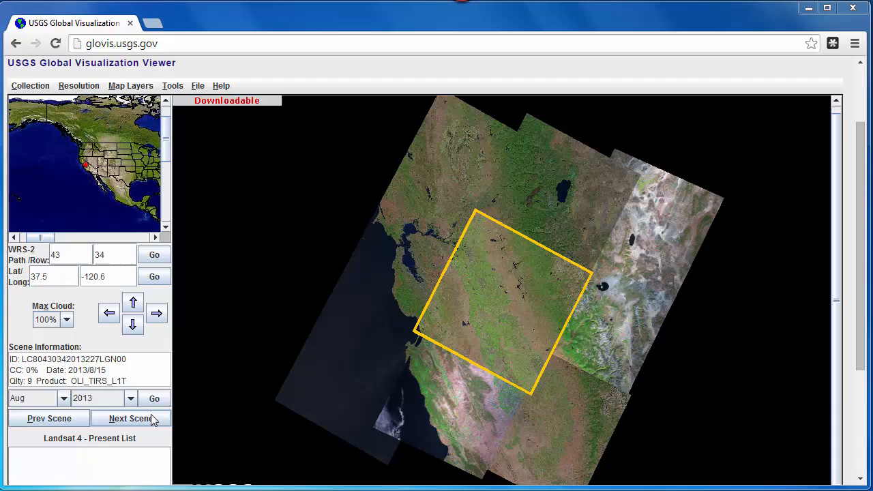
Browse the path 43/row 34 Landsat scenes from Aug 15 through Sep 24, 2013
click(130, 419)
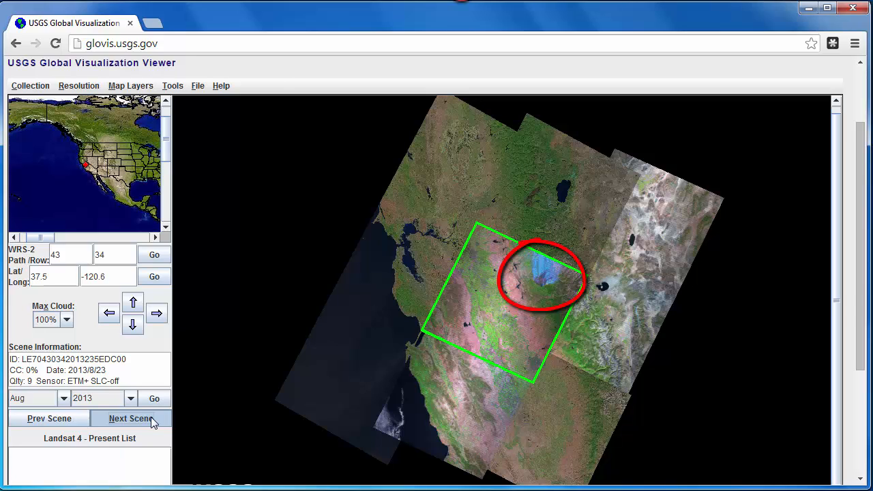
click(131, 418)
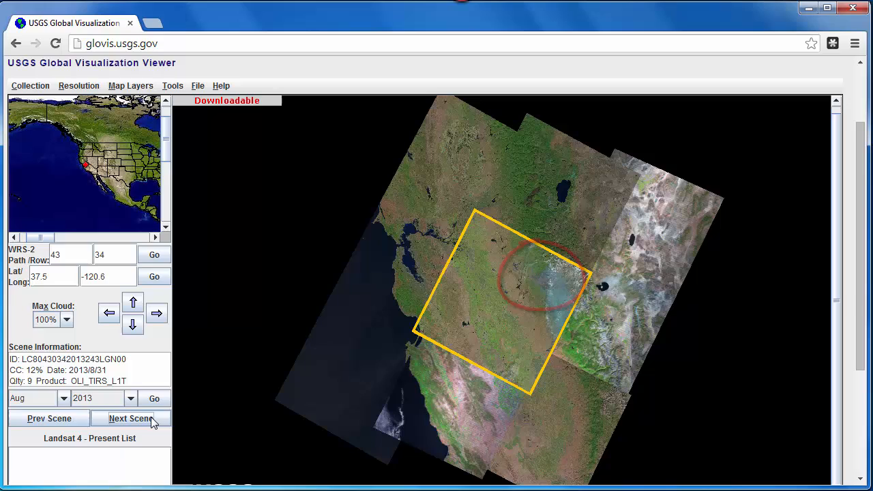
click(130, 418)
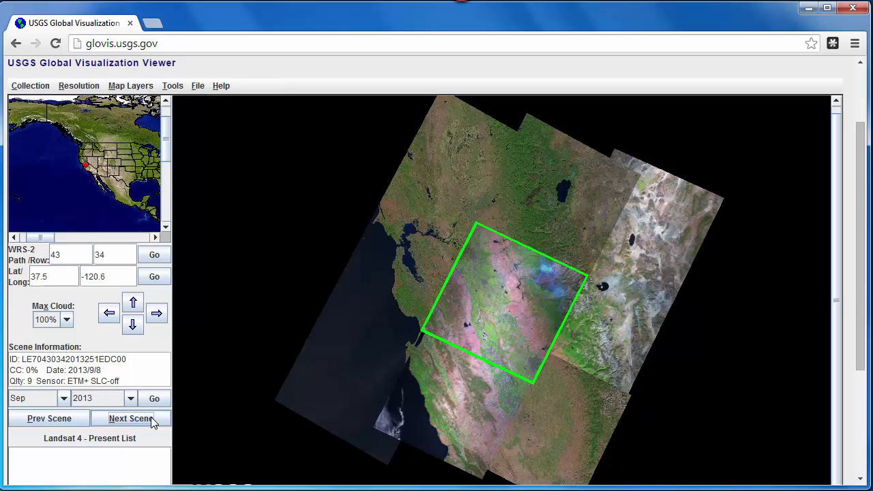
click(130, 418)
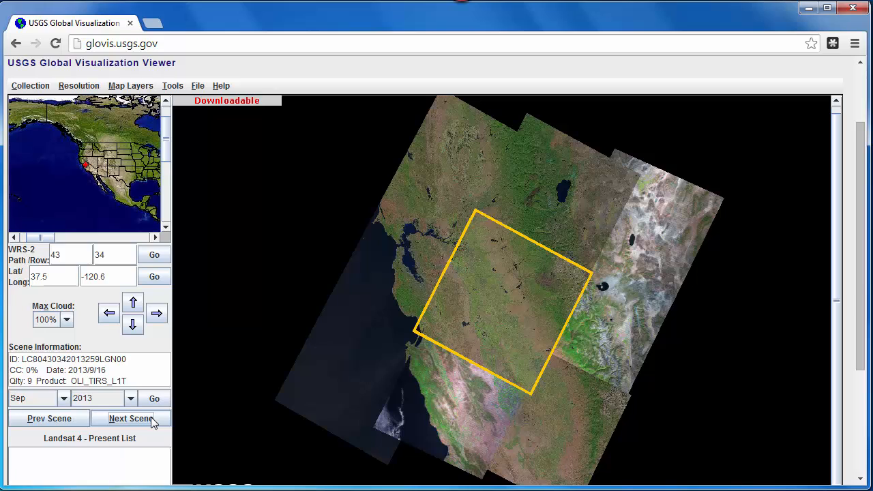
click(130, 418)
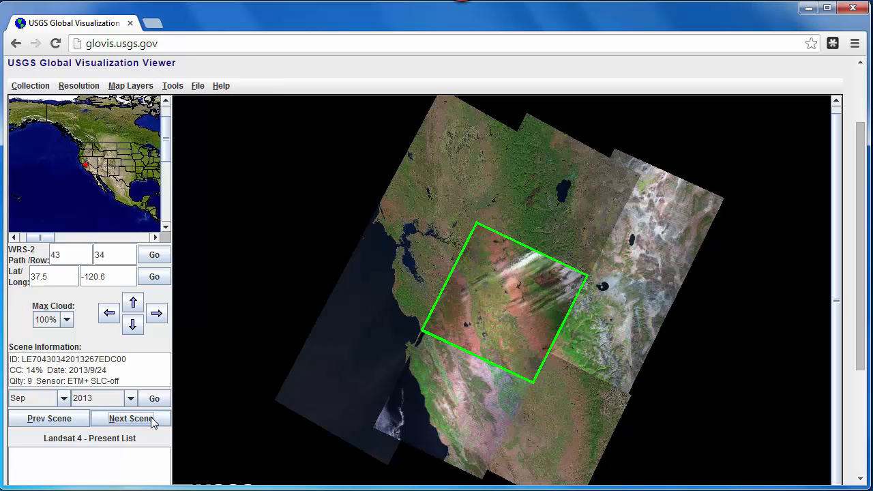
click(131, 418)
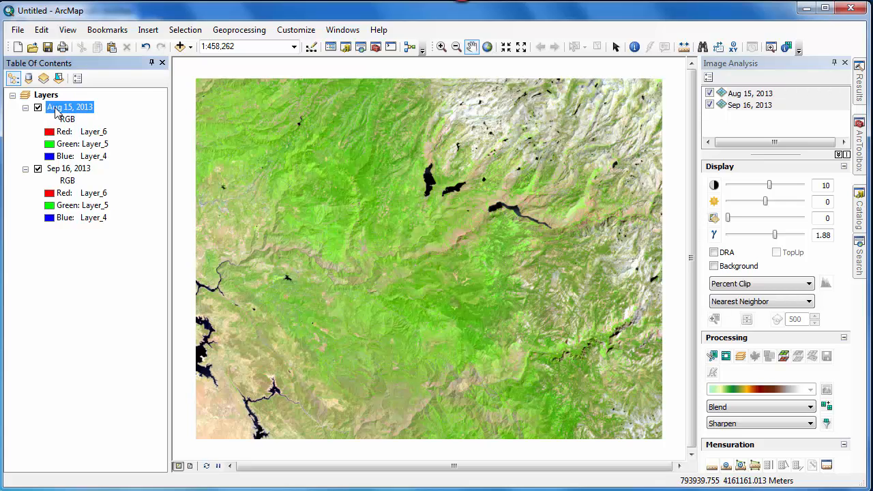
click(38, 107)
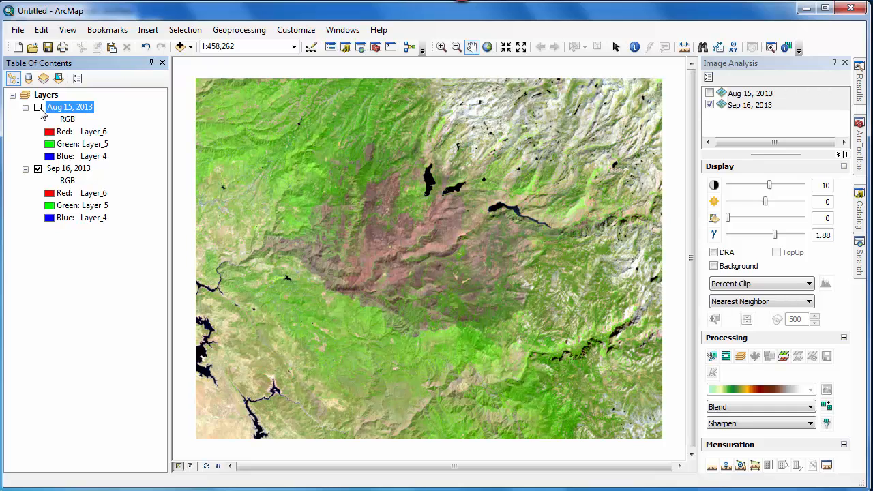
click(39, 107)
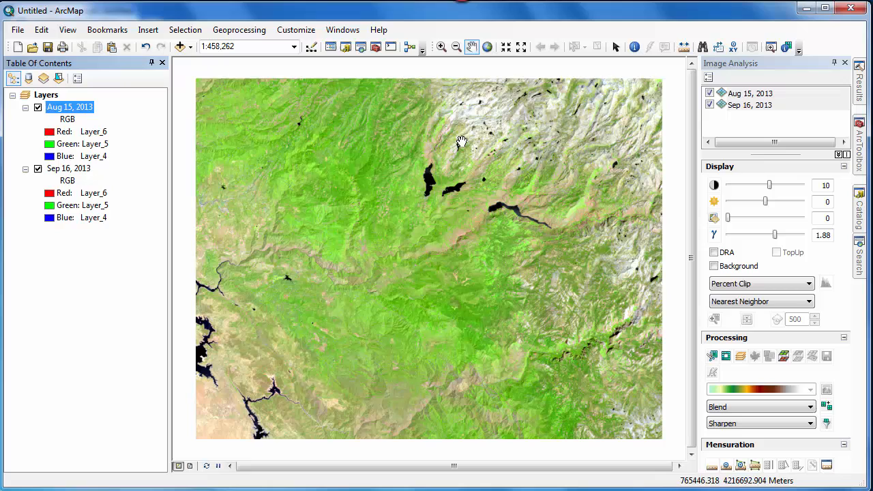
click(749, 93)
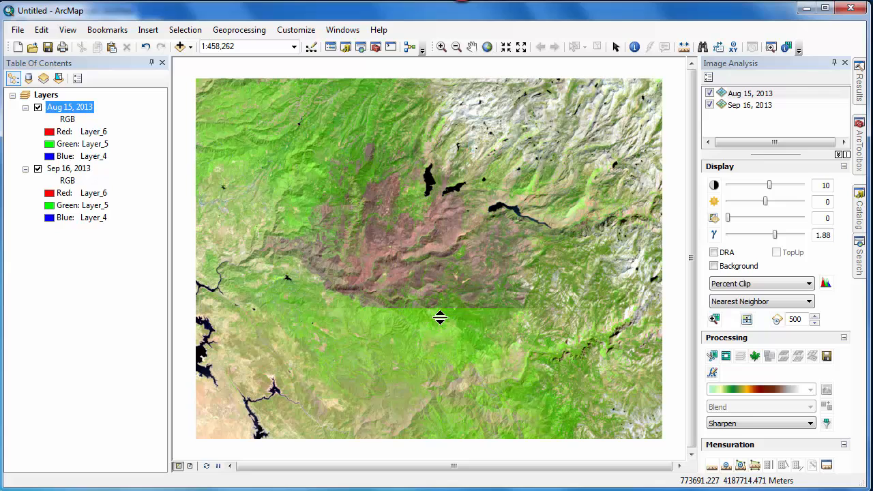
drag(440, 317, 434, 428)
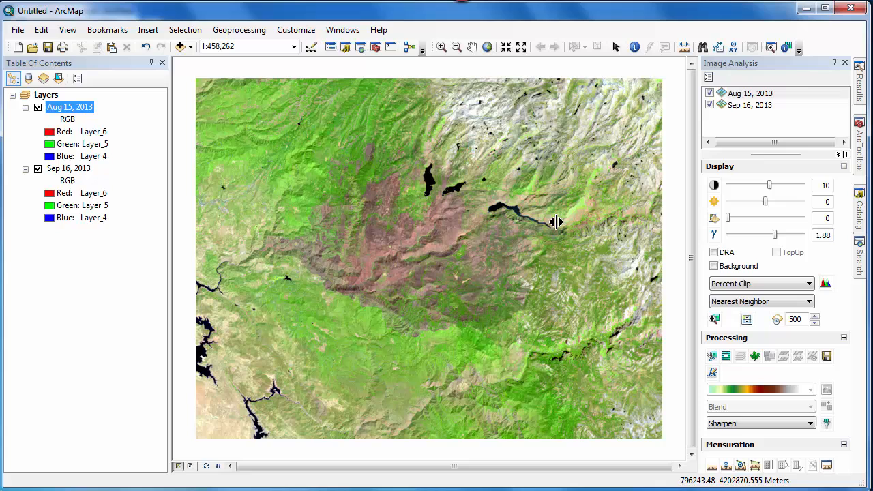
drag(556, 222, 273, 211)
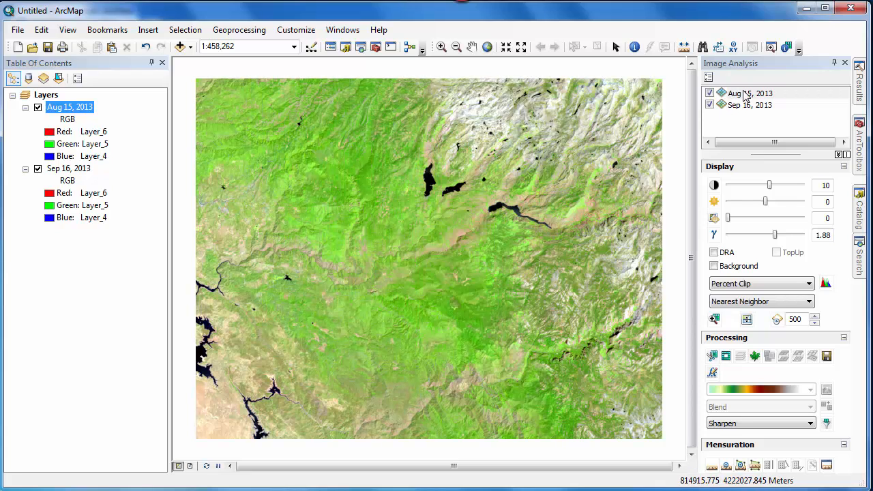
Select the August layer and compute its Difference against the September 16 scene
click(748, 105)
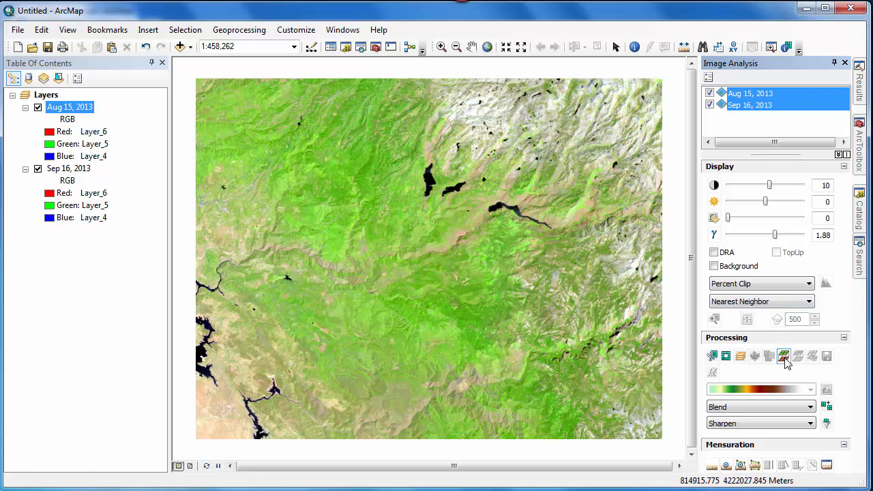
click(784, 356)
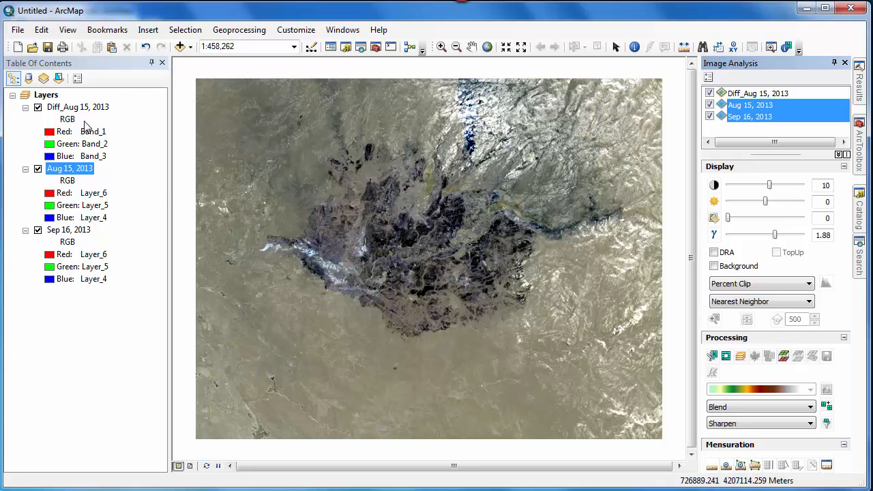
Name the layer 'Difference' and show it with Band_6, Band_5, Band_4 as RGB
click(78, 107)
text(Difference)
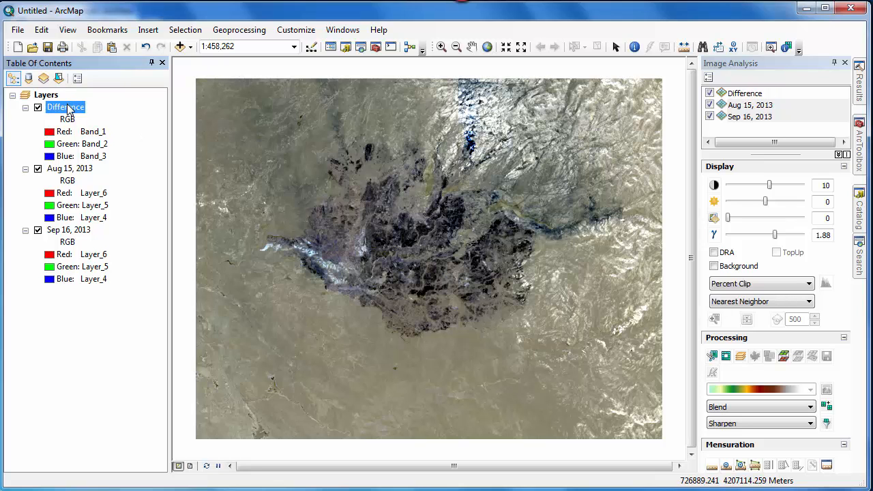
double_click(66, 107)
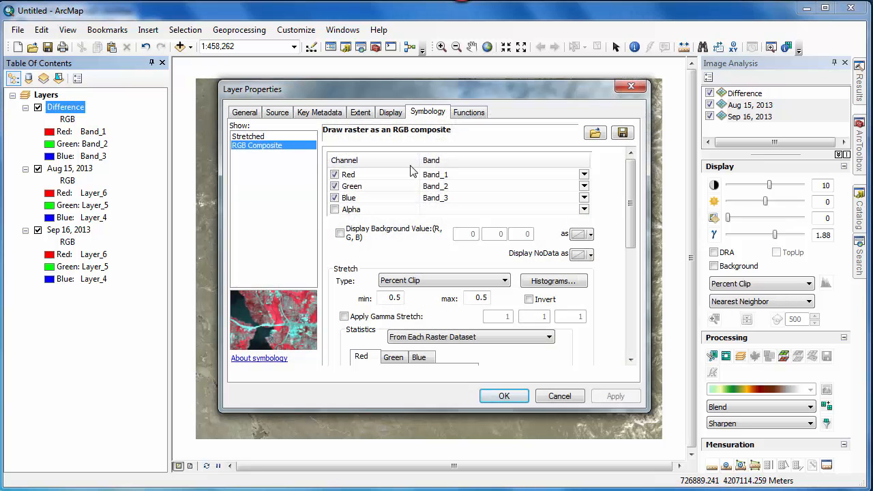
click(584, 174)
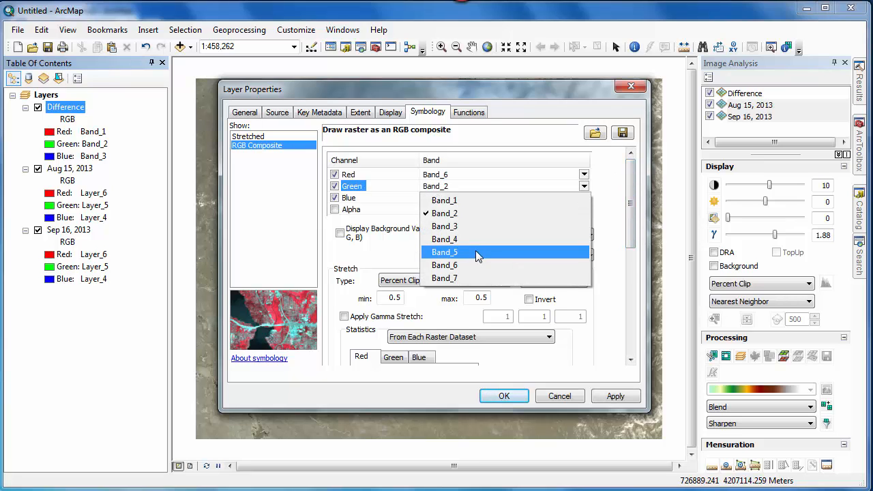
click(445, 252)
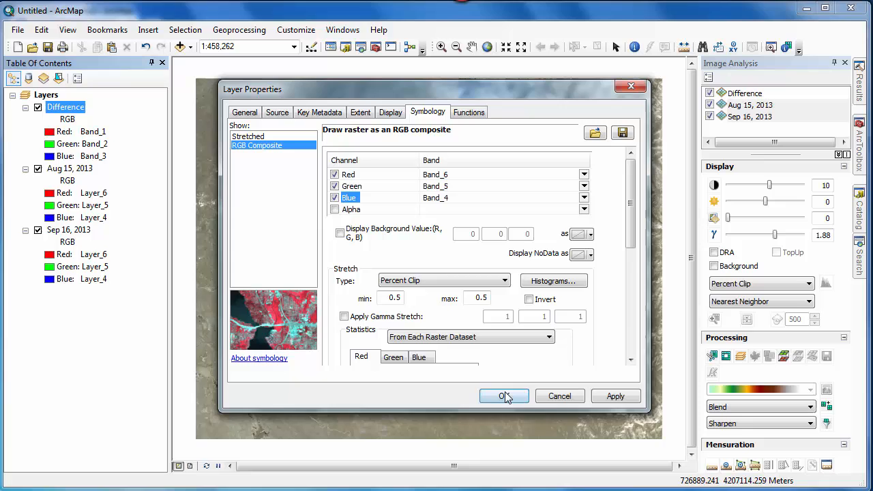
click(505, 396)
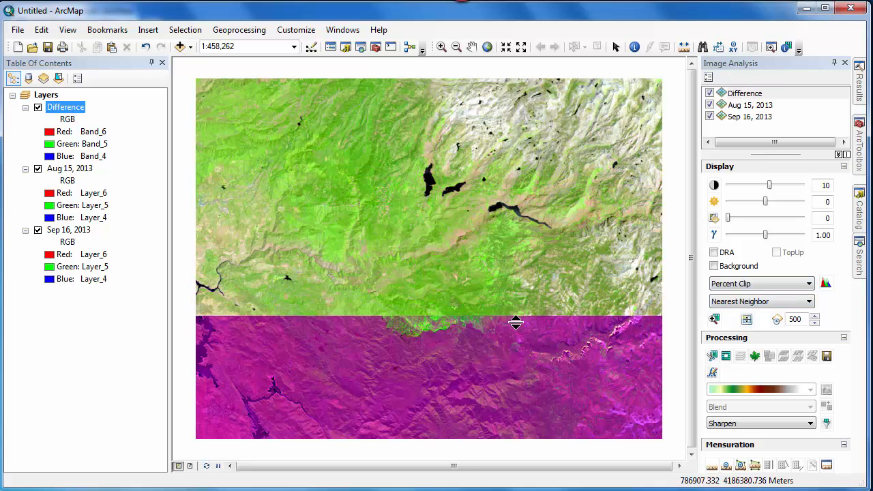
Swipe the Difference layer vertically and sideways to compare the burn with the August scene
drag(516, 323, 503, 420)
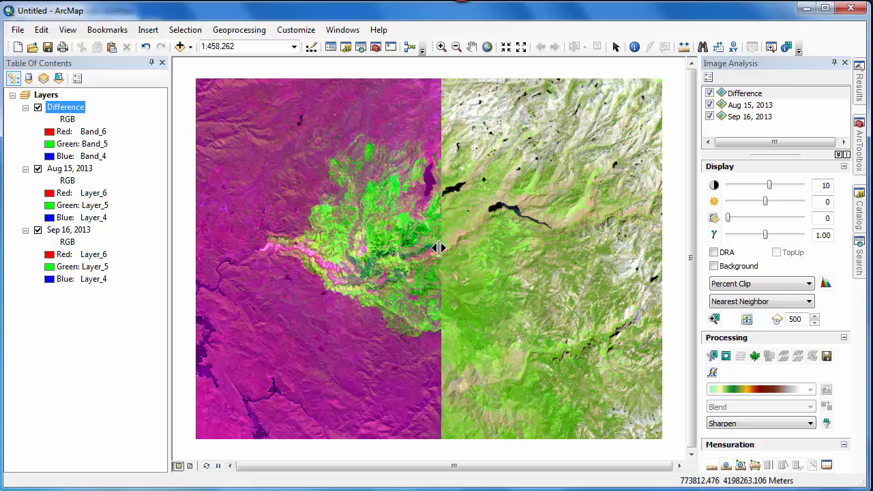
drag(440, 247, 245, 237)
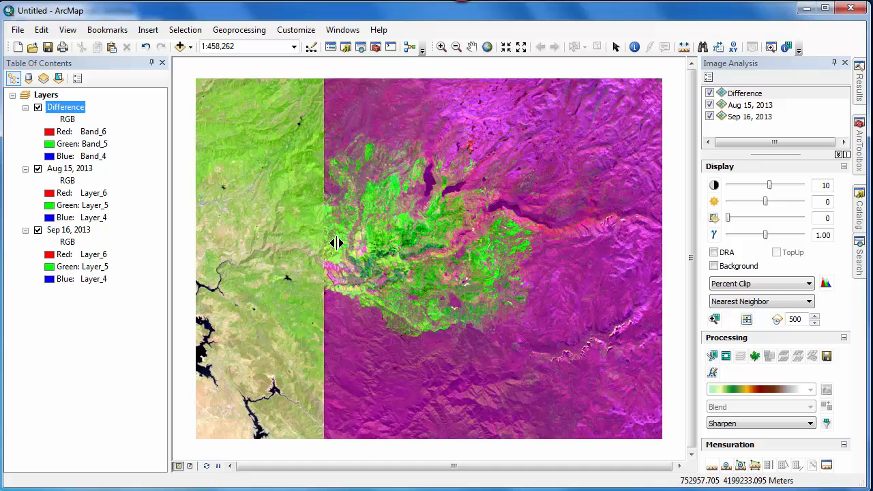
drag(334, 244, 625, 246)
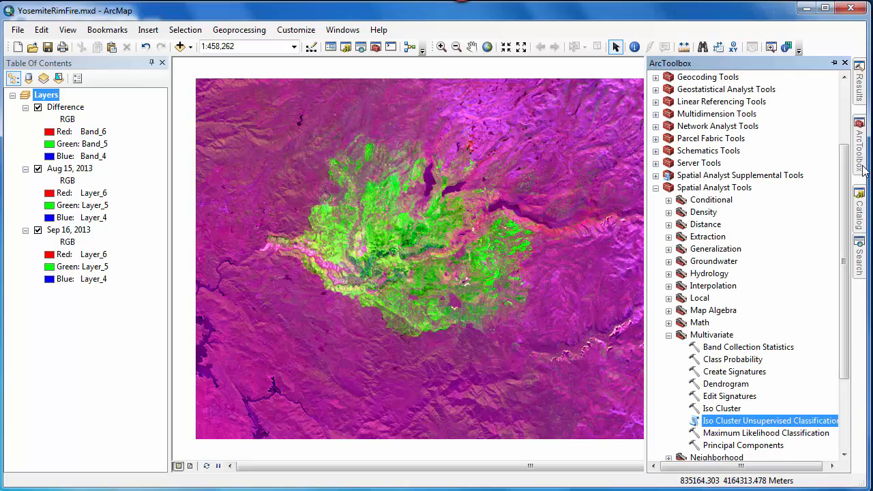
Run Iso Cluster Unsupervised Classification on Difference with output difference_iso10.img
scroll(down, 3)
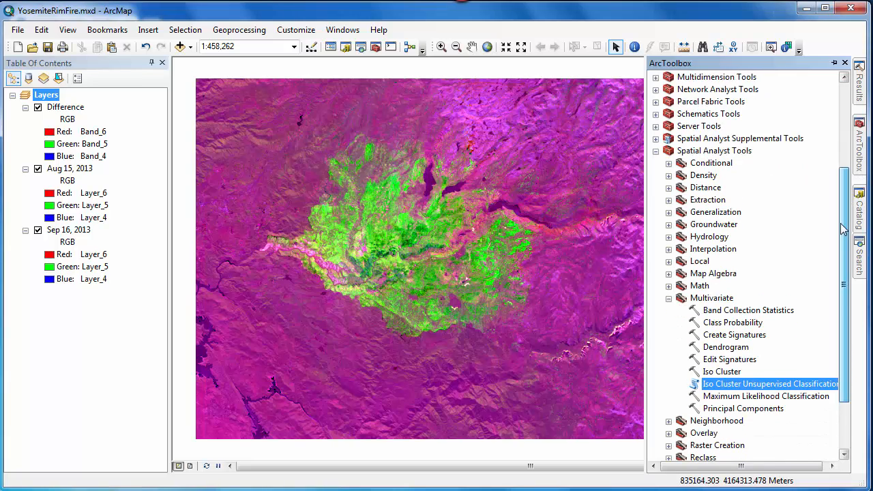
scroll(down, 3)
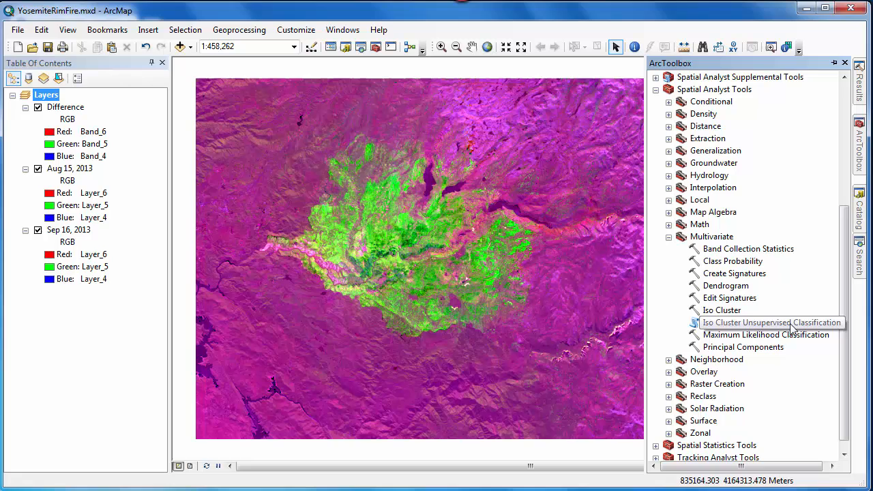
double_click(771, 322)
text(10)
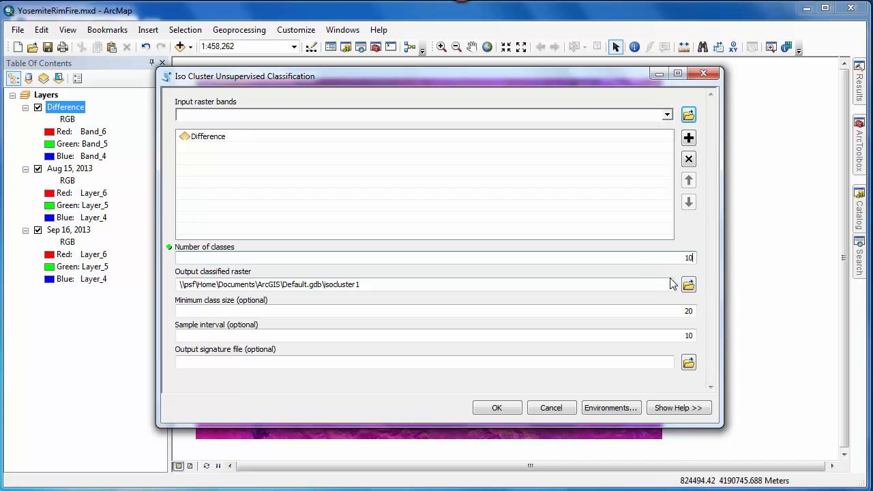
click(688, 284)
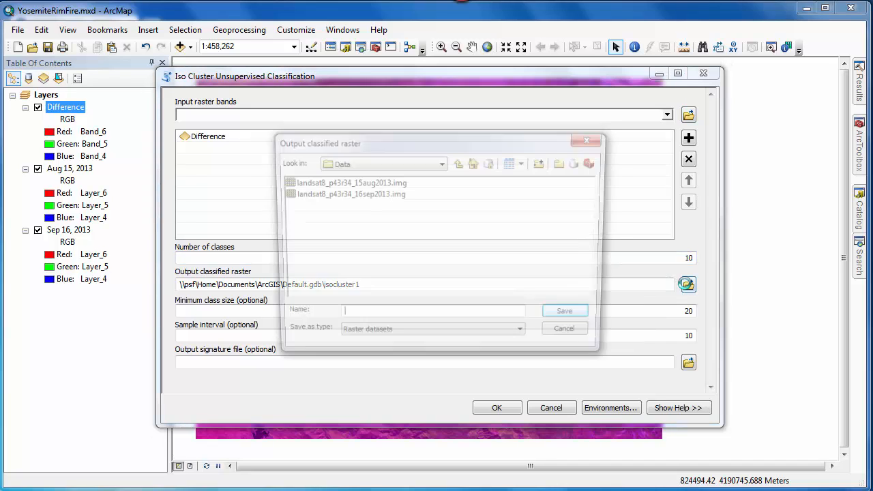
text(difference_iso10.img)
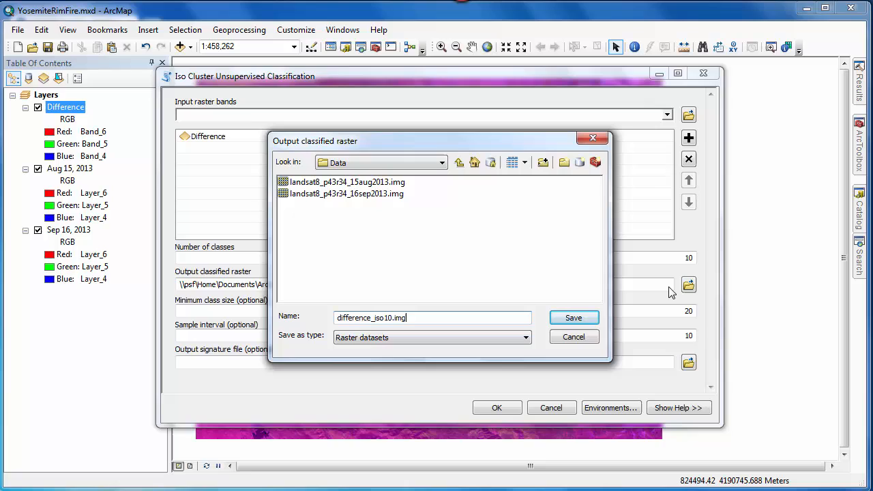
mouse_move(574, 318)
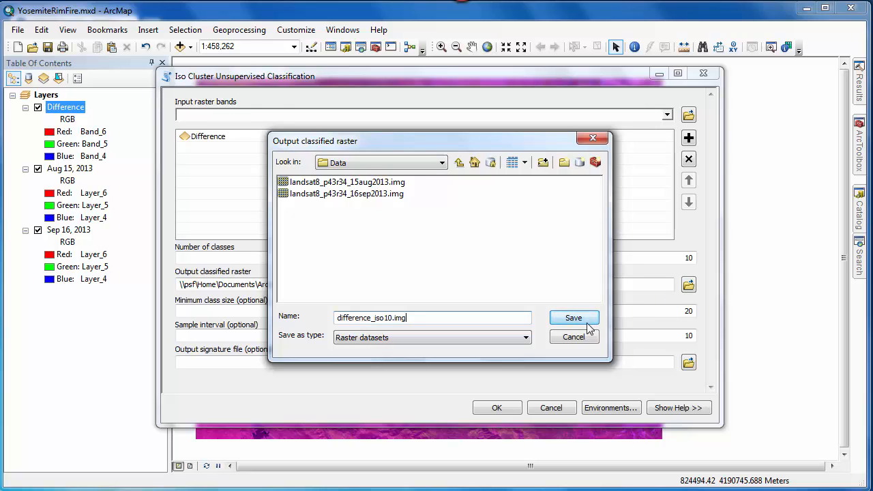
click(574, 317)
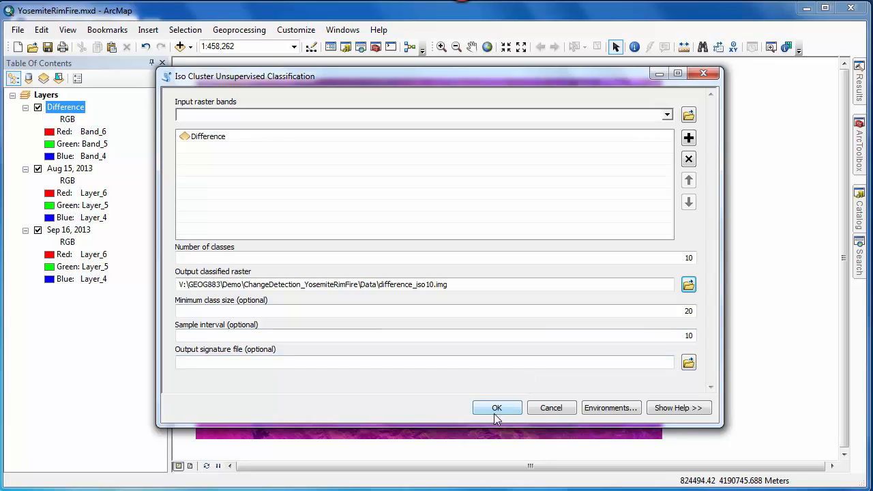
click(496, 408)
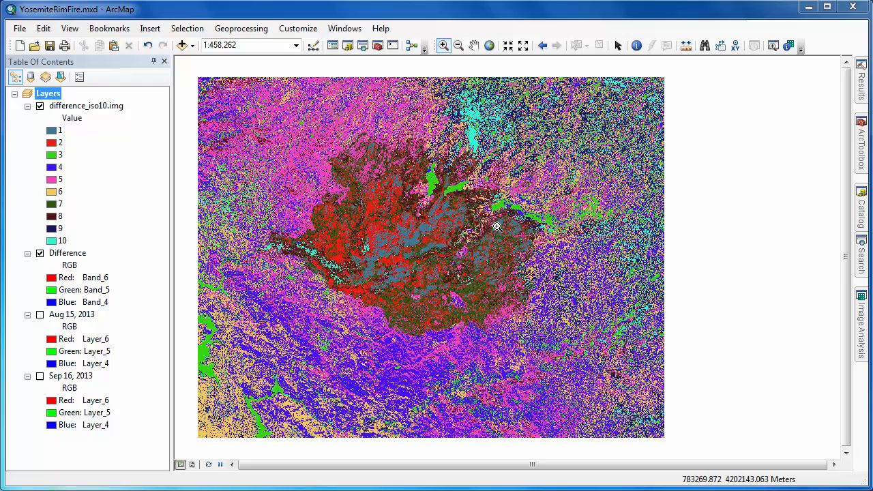
mouse_move(423, 228)
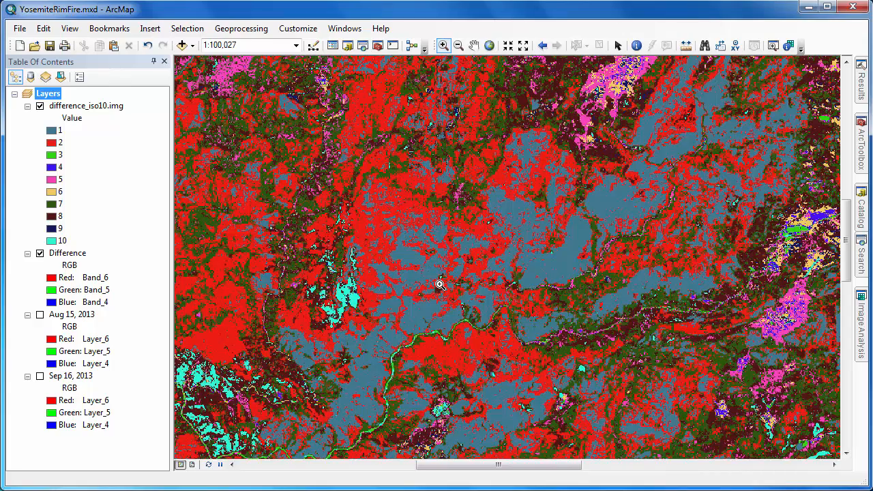
mouse_move(469, 284)
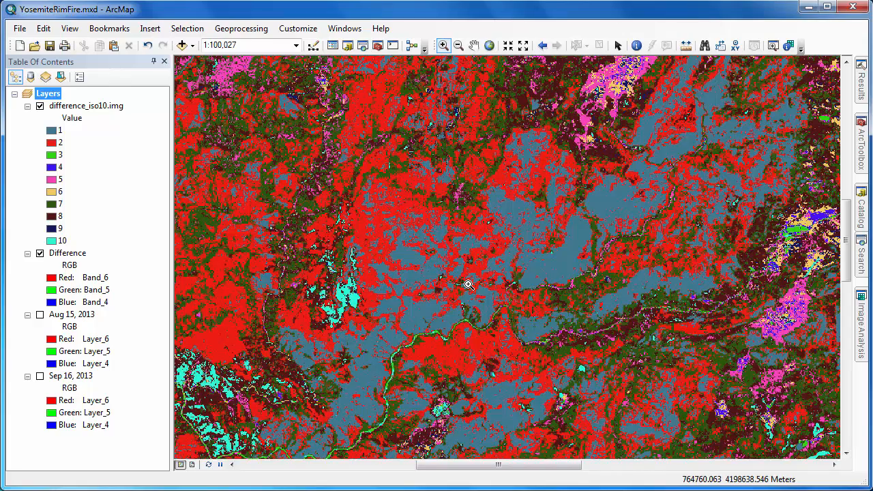
Swipe the classification against the Difference image, then against the Sep 16, 2013 scene
click(864, 326)
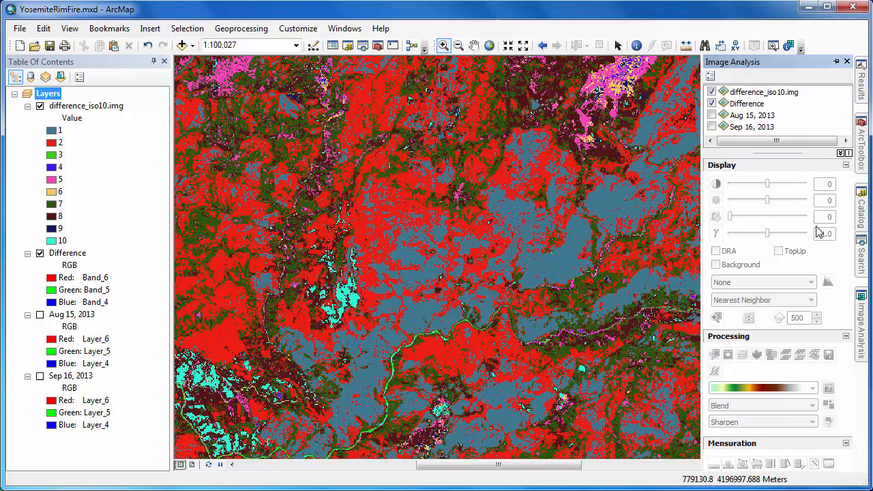
click(764, 91)
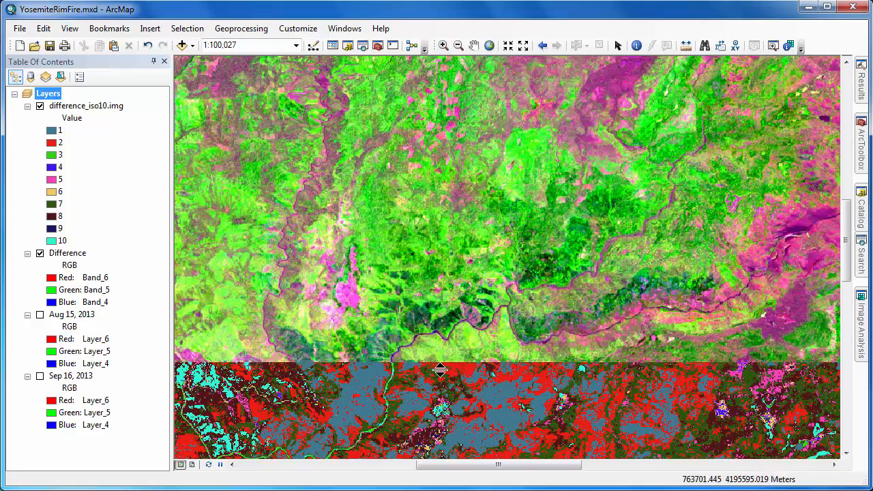
drag(440, 369, 447, 341)
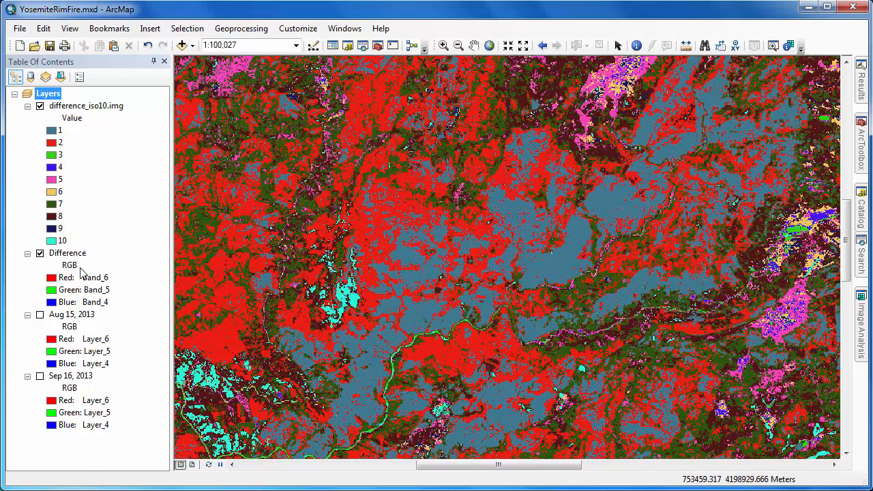
click(39, 253)
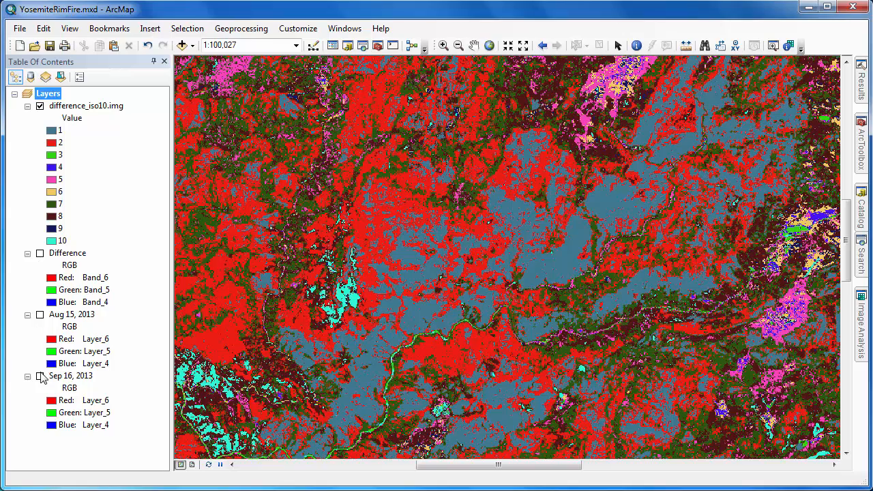
click(40, 376)
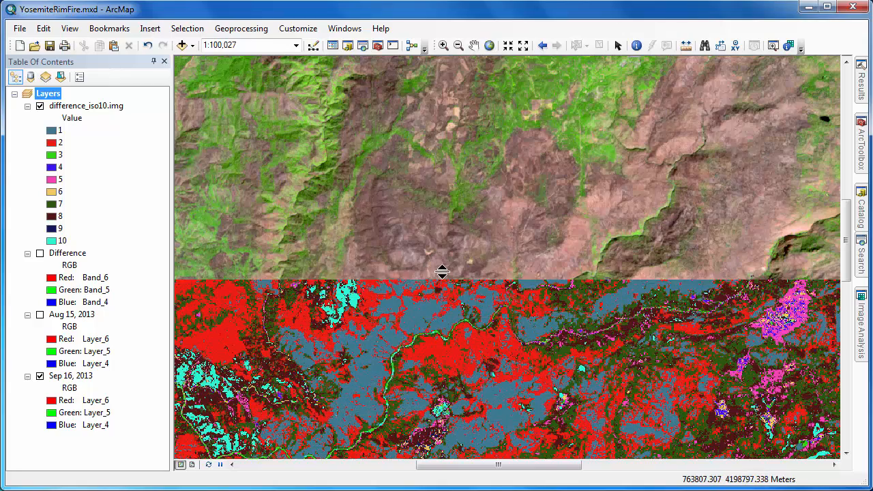
drag(442, 271, 457, 88)
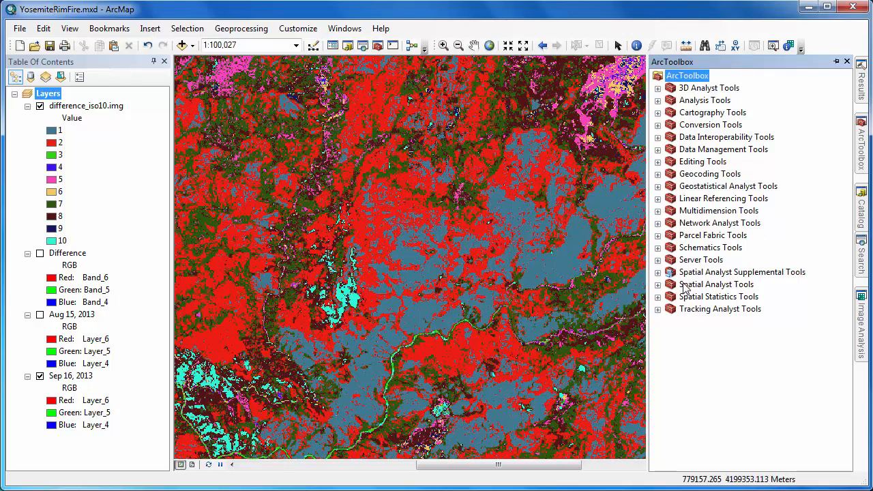
Expand Spatial Analyst Tools and Map Algebra, then select Raster Calculator
click(657, 285)
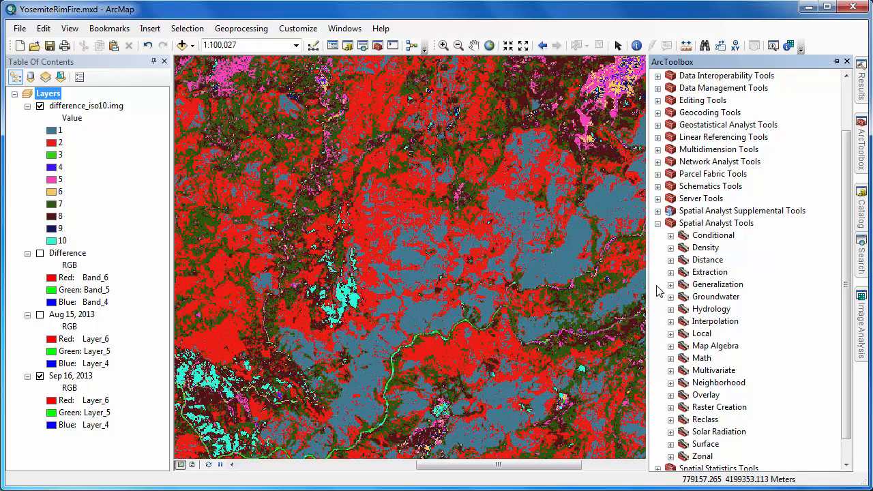
mouse_move(673, 332)
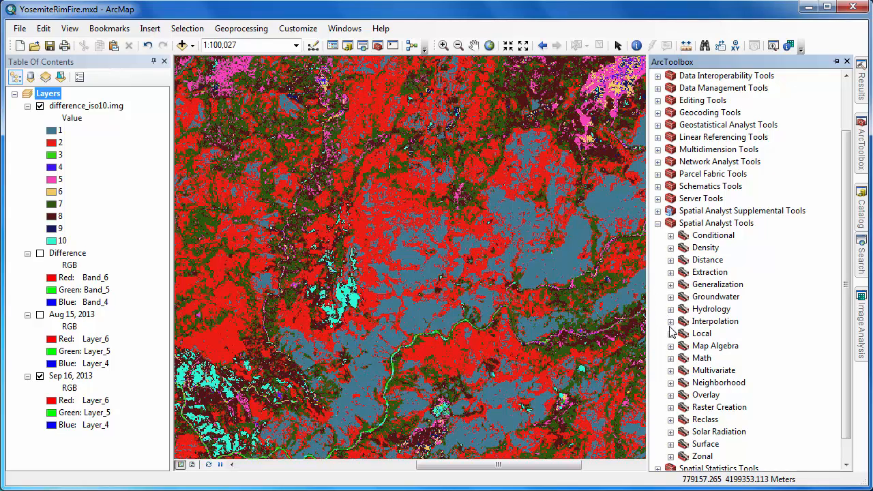
click(672, 346)
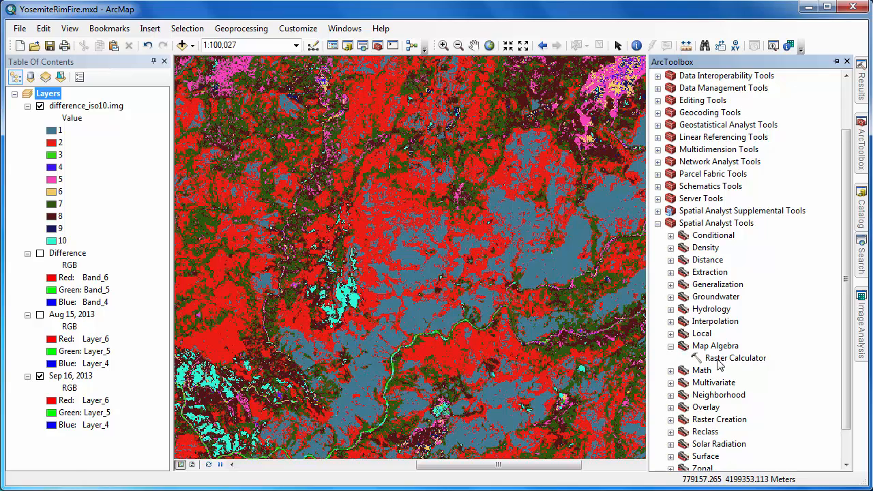
click(736, 358)
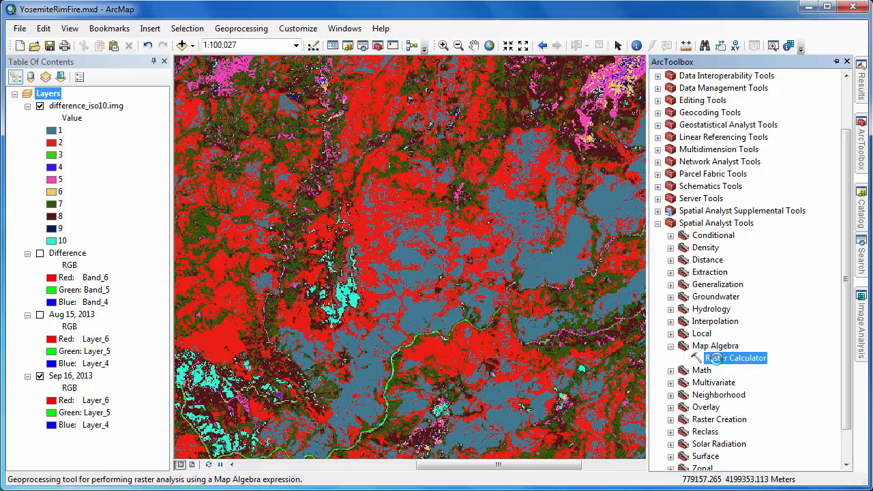
Calculate ("difference_iso10.img" == 1) | ("difference_iso10.img" == 2) into forestloss.img
double_click(737, 357)
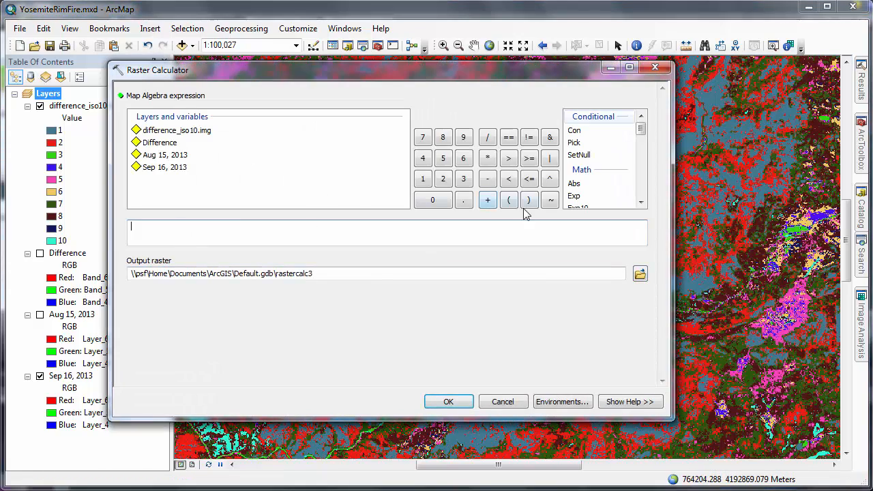
double_click(176, 130)
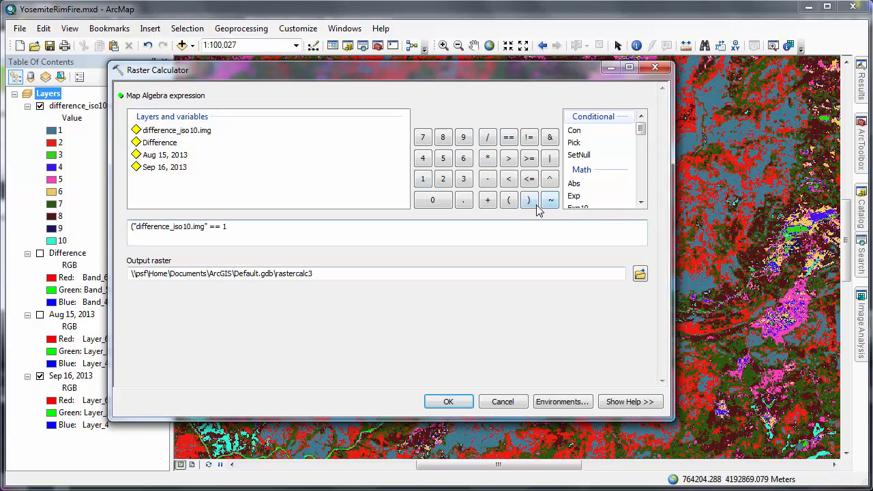
click(529, 199)
text() | ("difference_iso10.img" == 2))
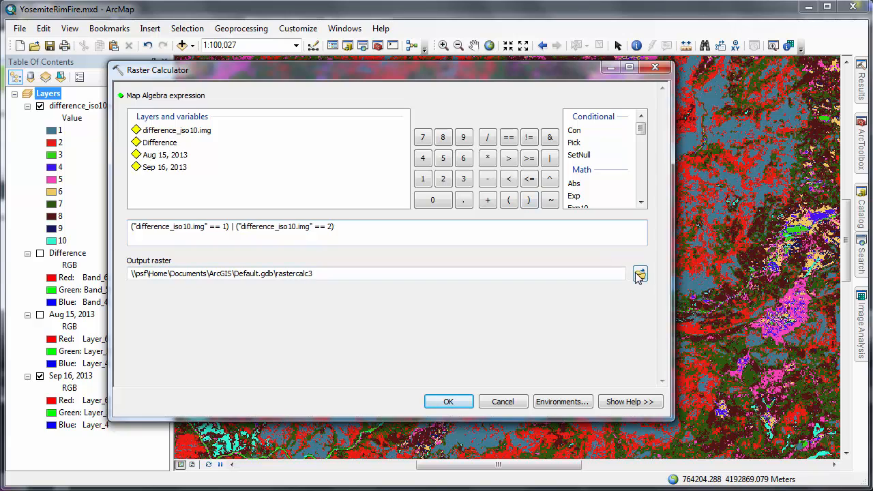
click(640, 273)
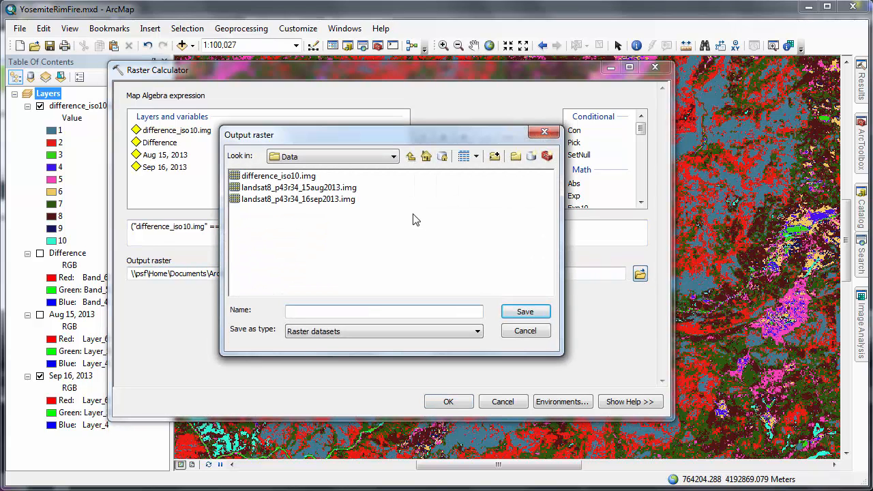
text(forestloss.img)
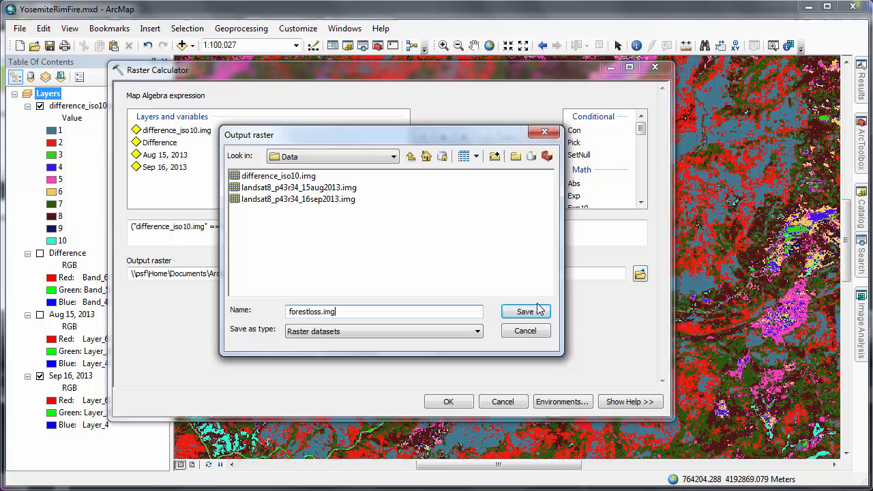
click(525, 312)
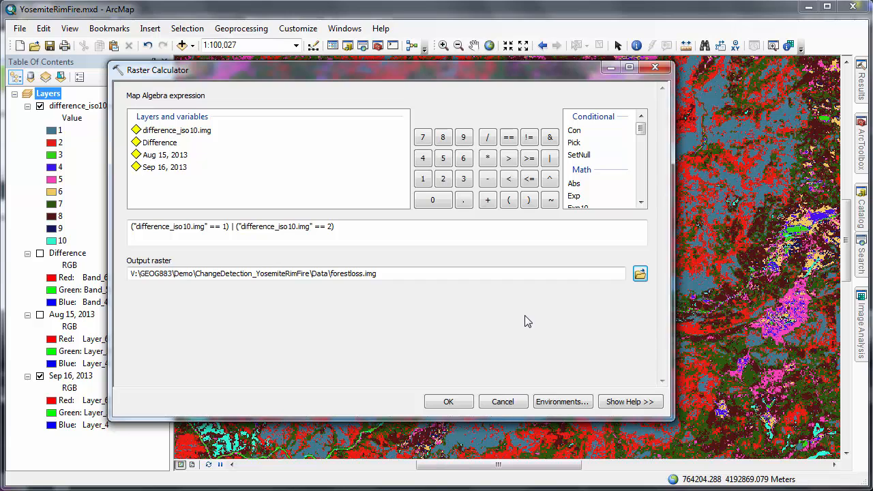
click(448, 401)
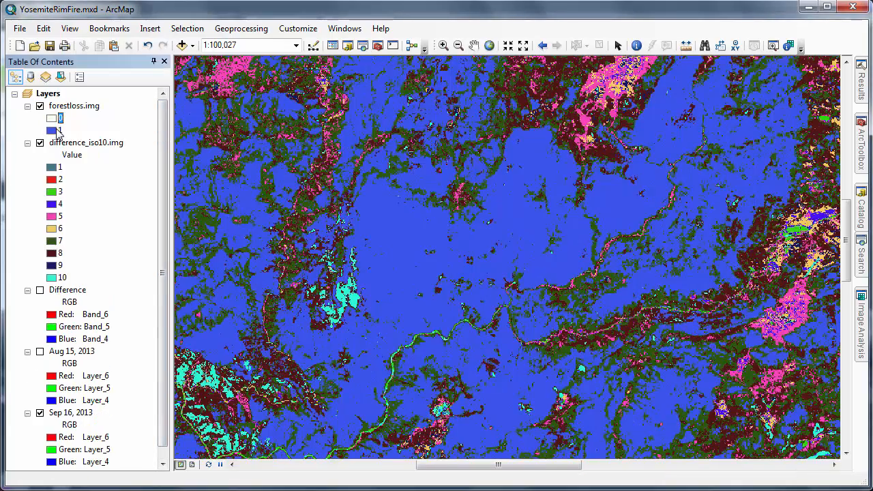
Hide the classification and swipe forestloss.img against the Sep 16, 2013 image
click(40, 142)
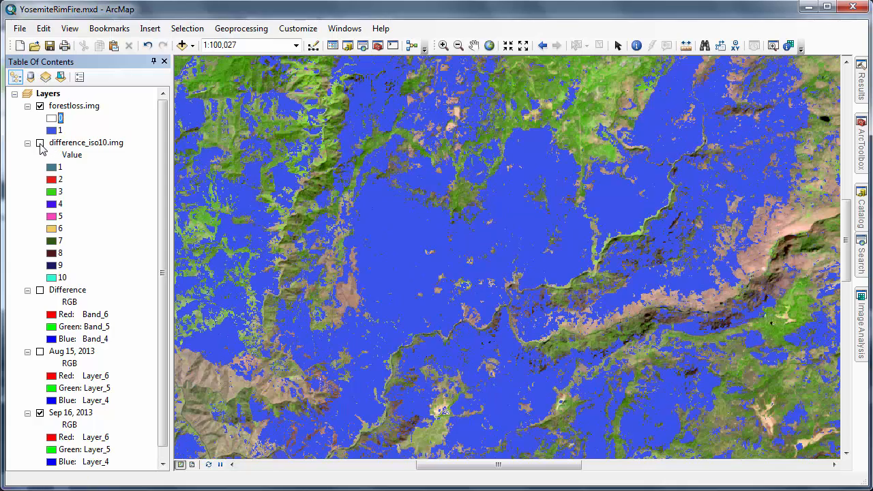
mouse_move(40, 294)
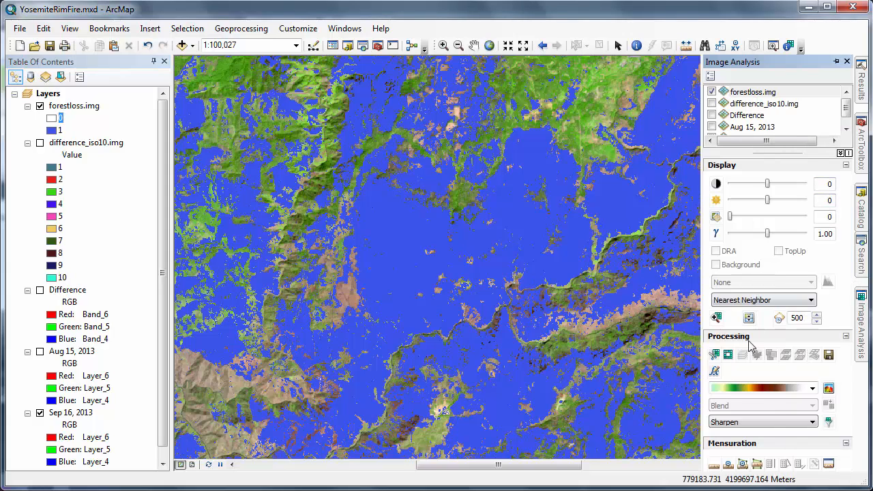
click(847, 62)
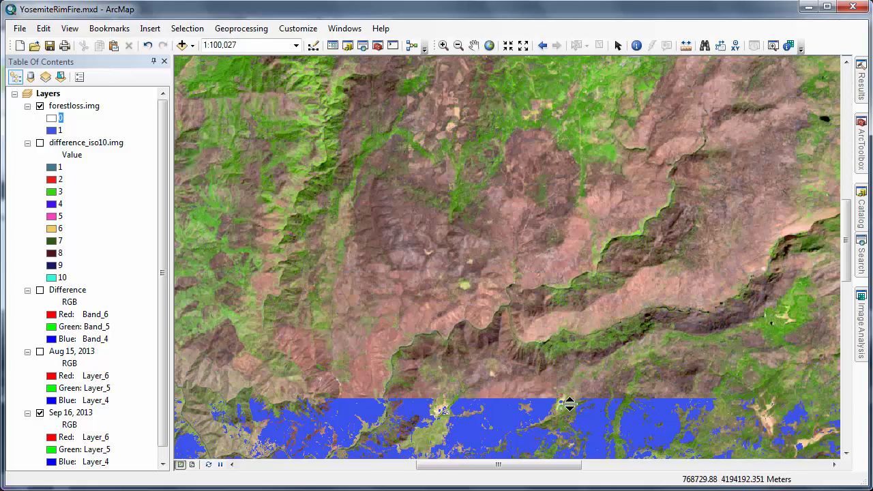
drag(570, 402, 602, 160)
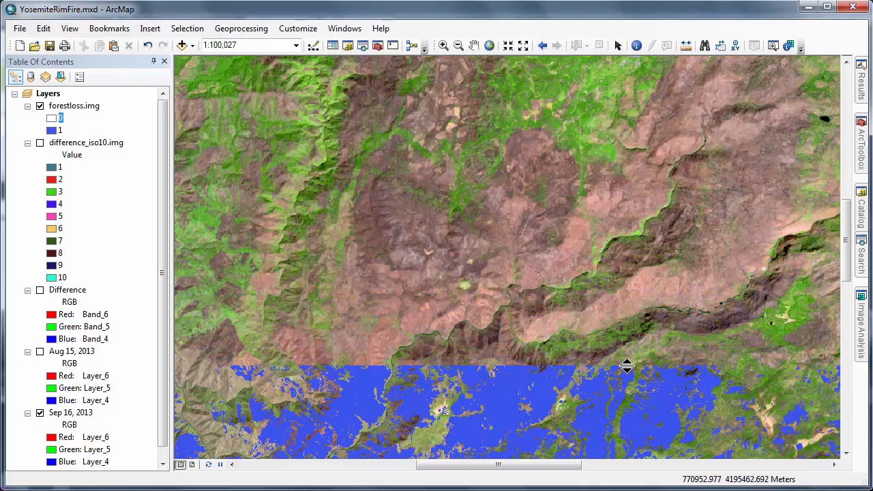
drag(627, 366, 628, 76)
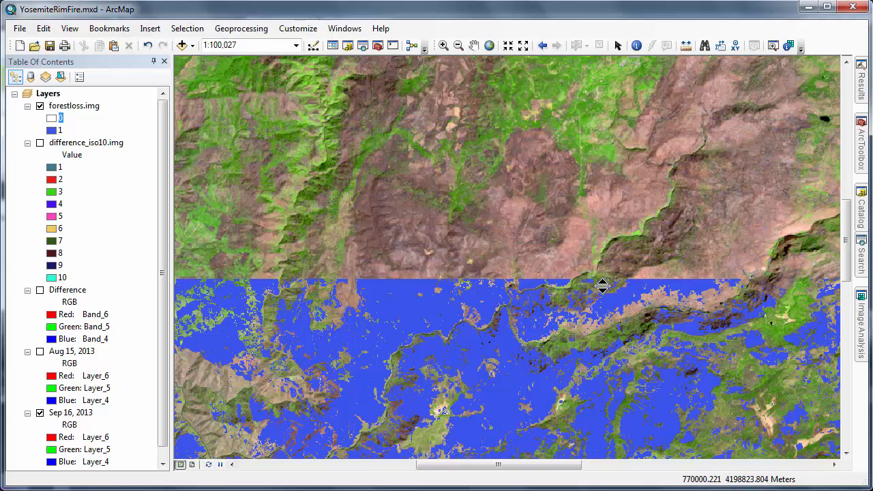
drag(602, 287, 631, 96)
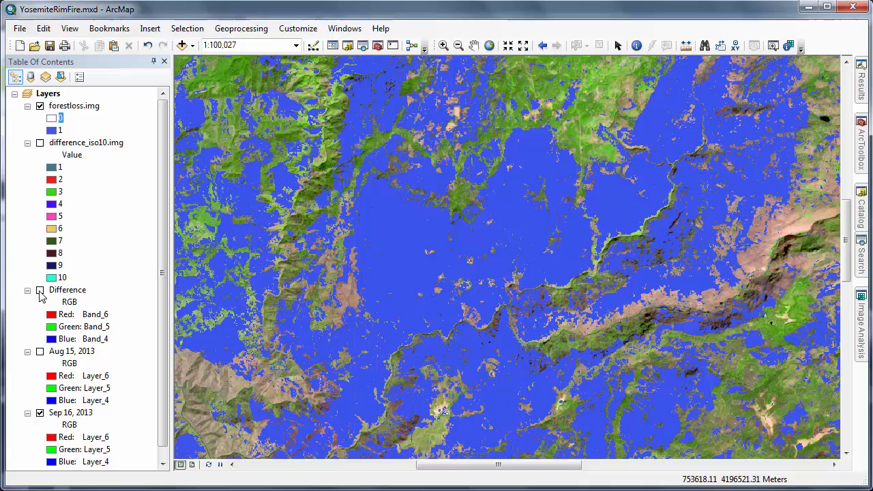
Toggle the Difference layer and swipe forestloss.img sideways against it
click(39, 290)
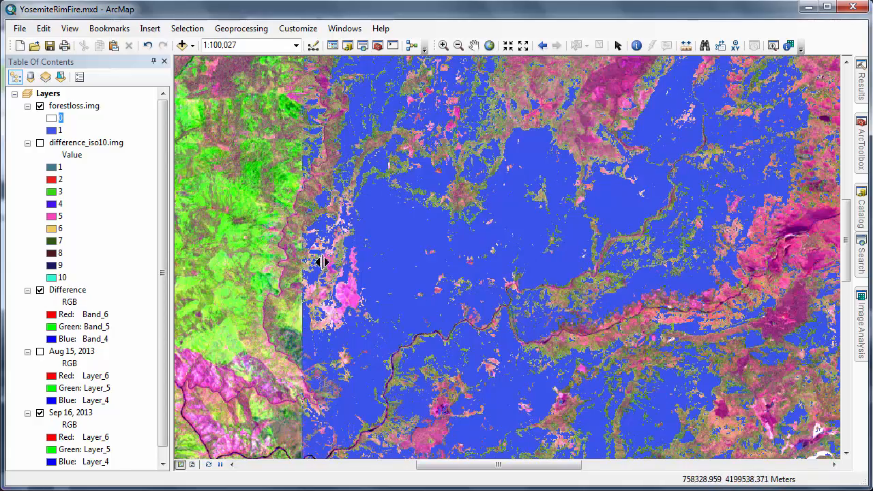
drag(321, 263, 749, 308)
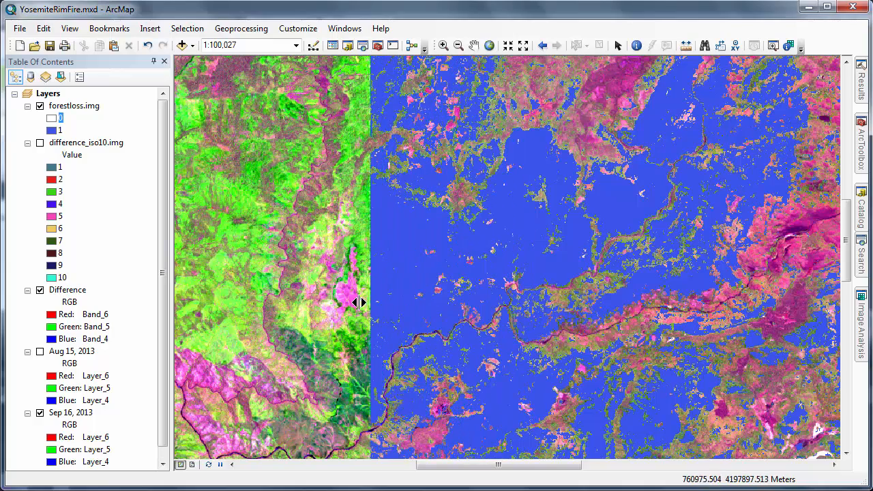
drag(360, 303, 186, 295)
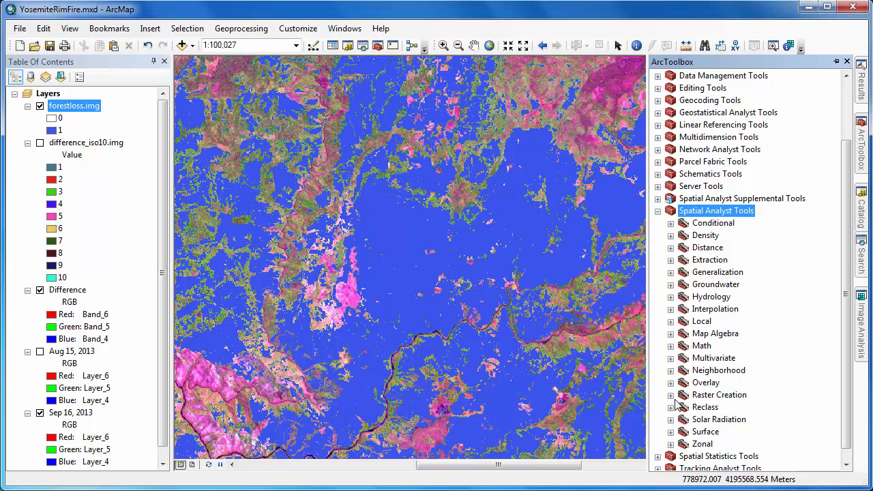
Reclassify forestloss.img, deleting the 0 row and sending missing values to NoData, as forestloss2.img
click(672, 407)
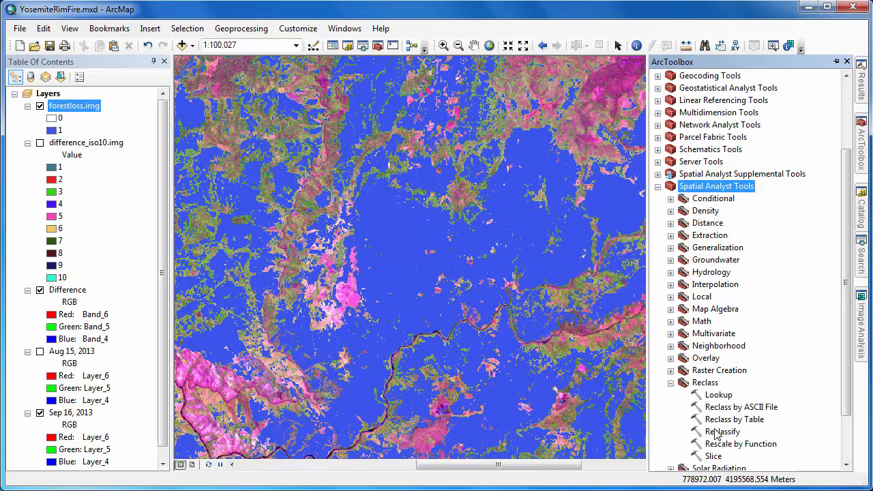
double_click(722, 431)
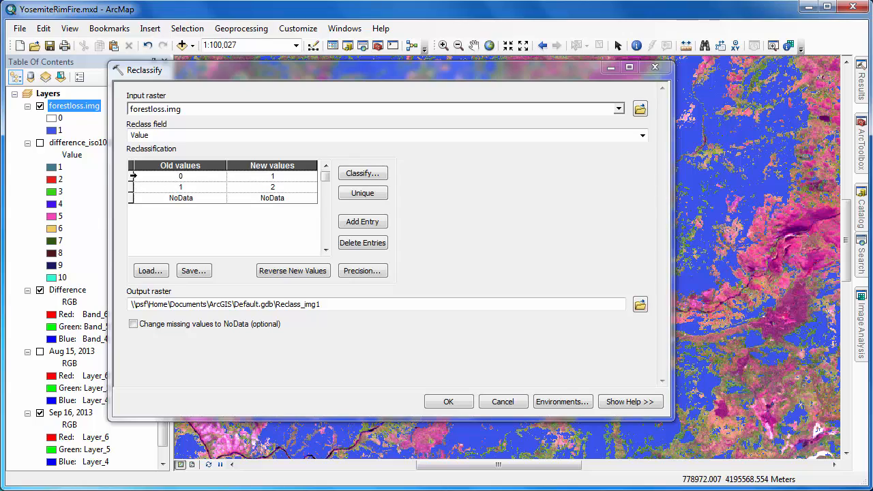
click(180, 176)
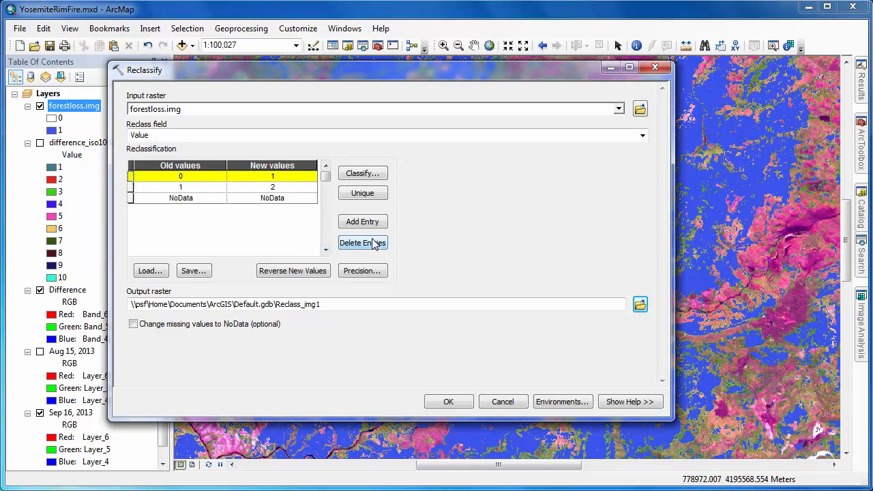
click(362, 242)
text(1)
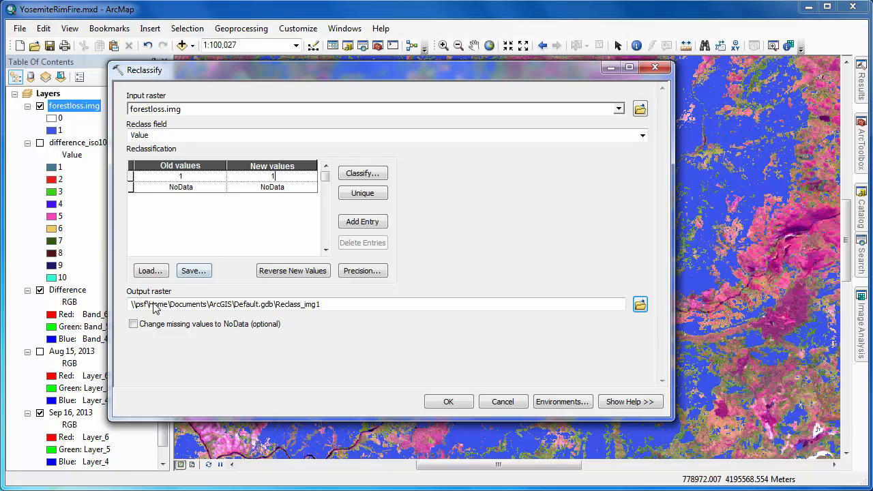
click(133, 324)
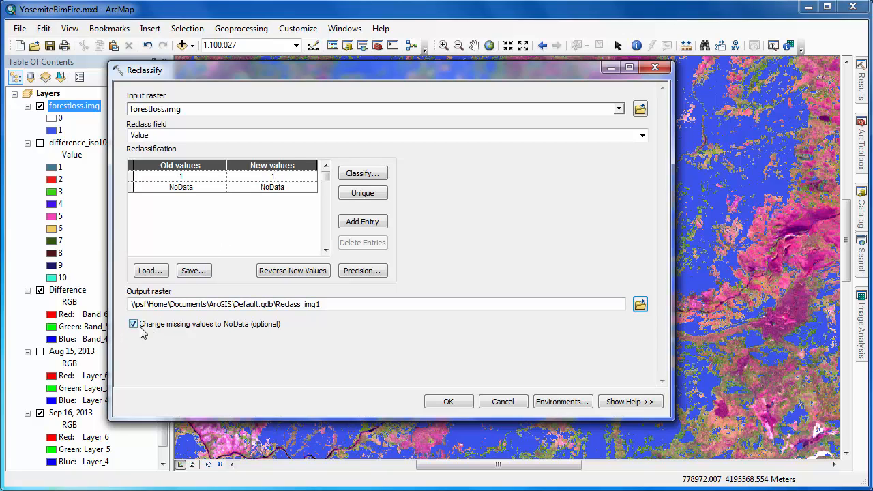
click(640, 305)
text(forestloss2.img)
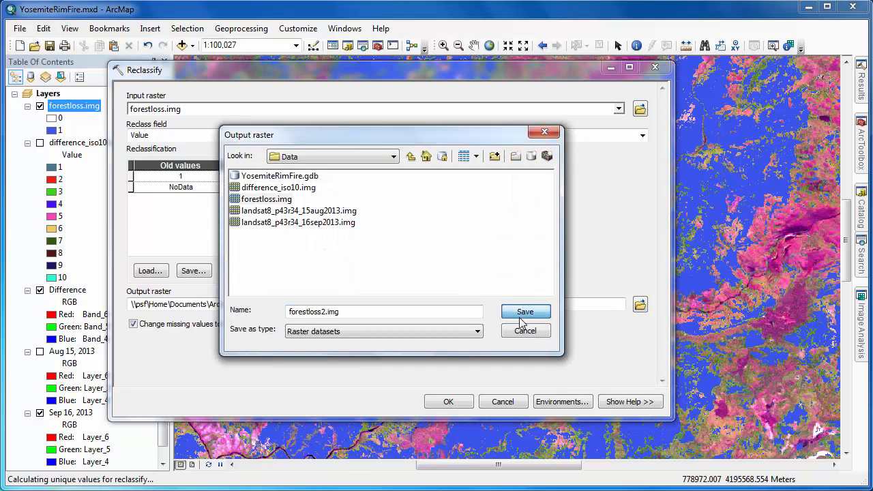
click(525, 312)
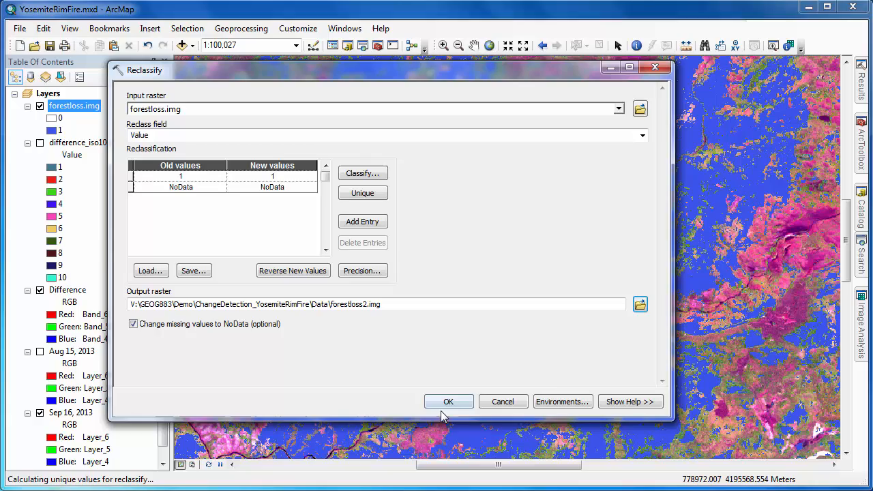
click(448, 402)
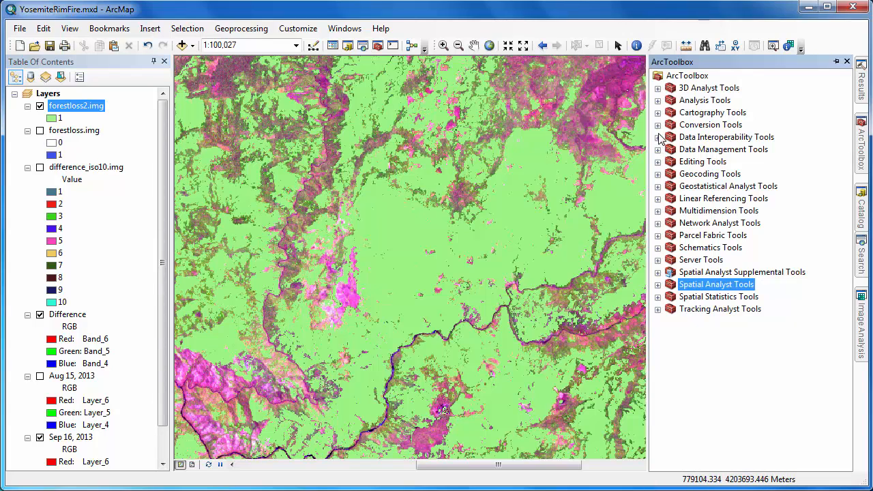
Run Raster to Polygon on forestloss2.img into YosemiteRimFire.gdb\ForestLoss, then hide the raster layer
click(658, 124)
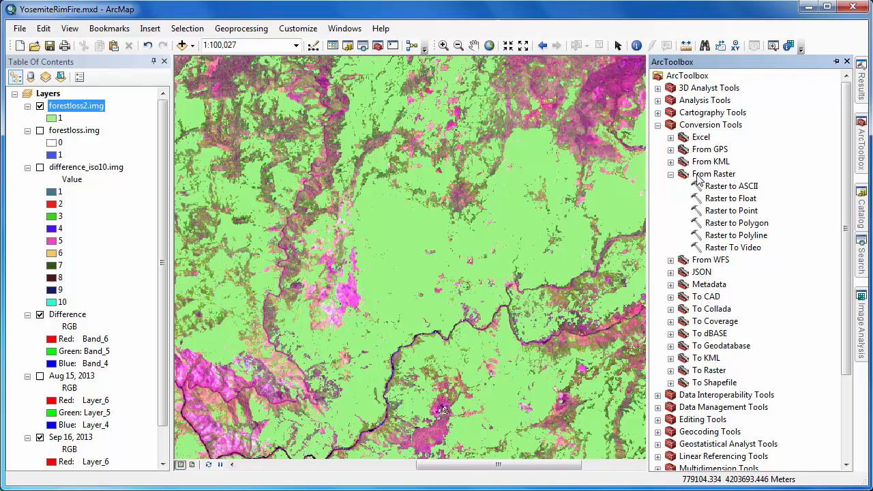
double_click(737, 223)
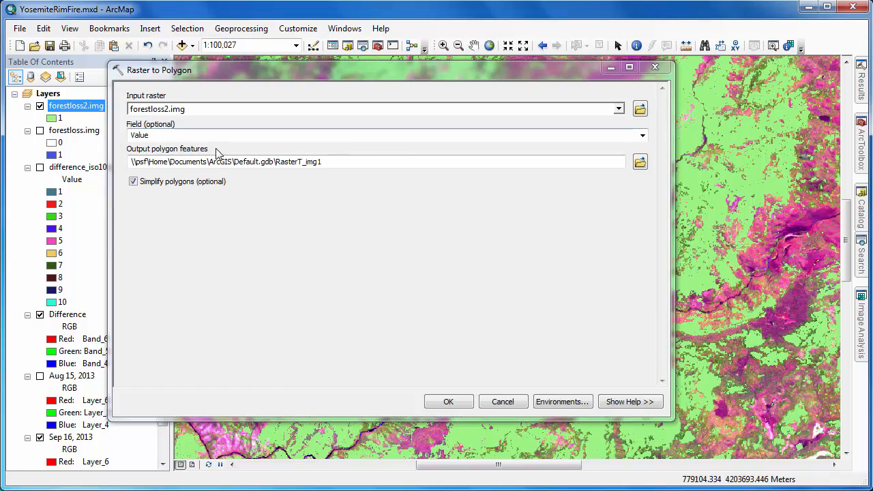
mouse_move(640, 165)
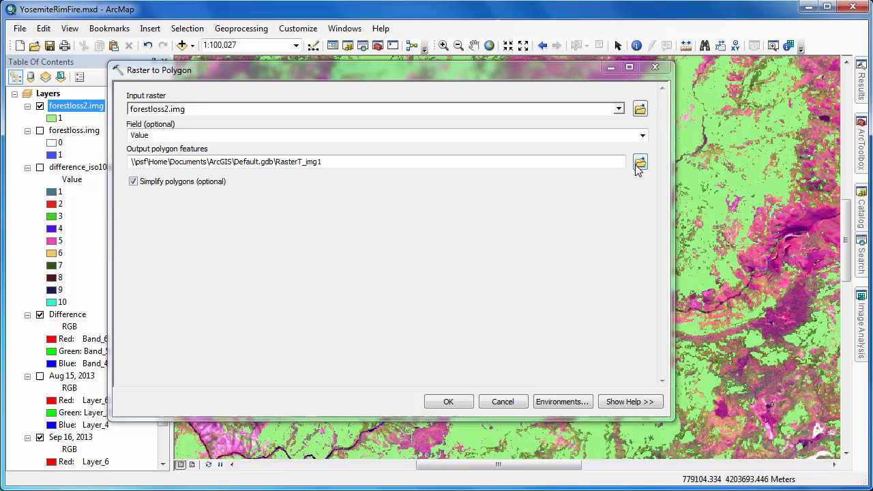
click(640, 164)
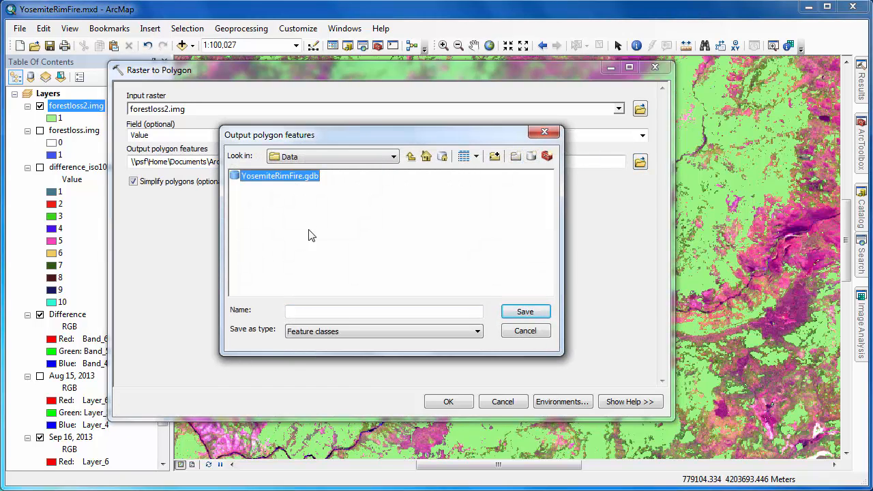
double_click(280, 176)
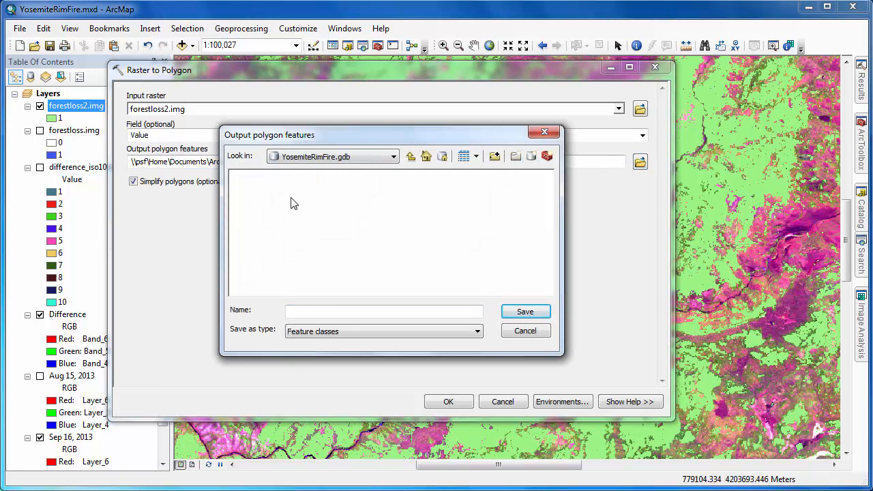
click(525, 311)
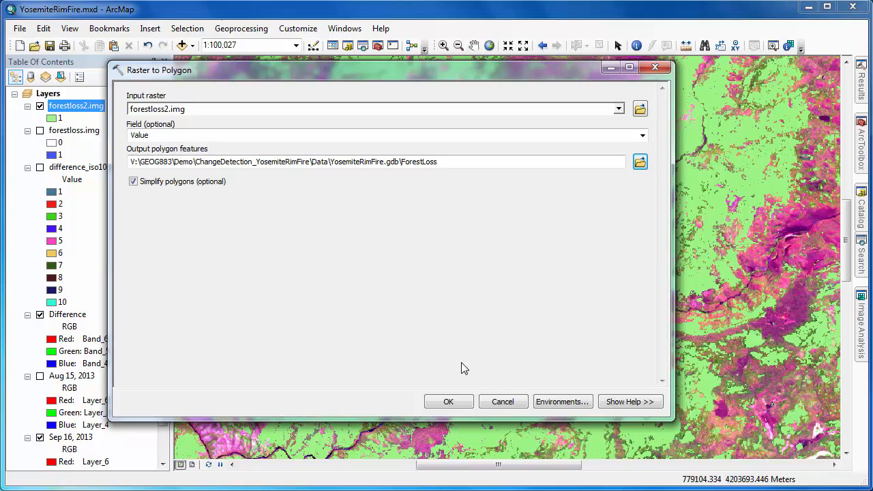
click(448, 402)
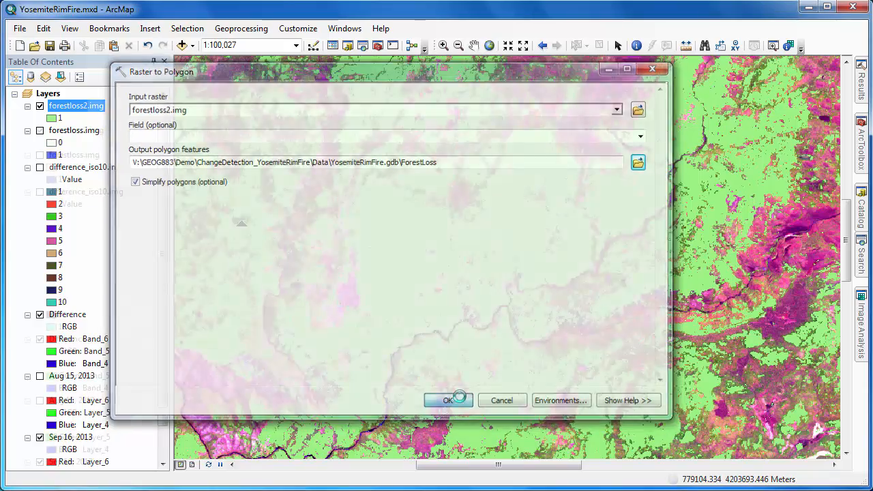
click(448, 401)
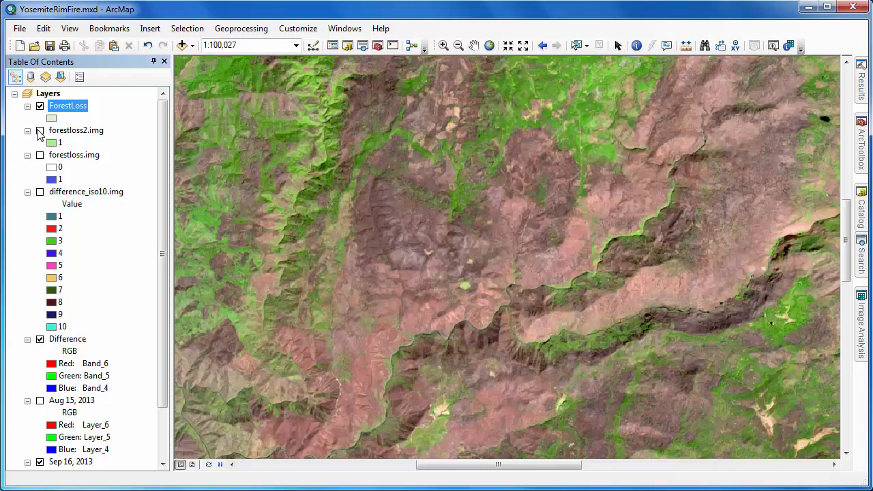
Apply the Hollow symbol to the ForestLoss polygons in Symbol Selector
click(40, 130)
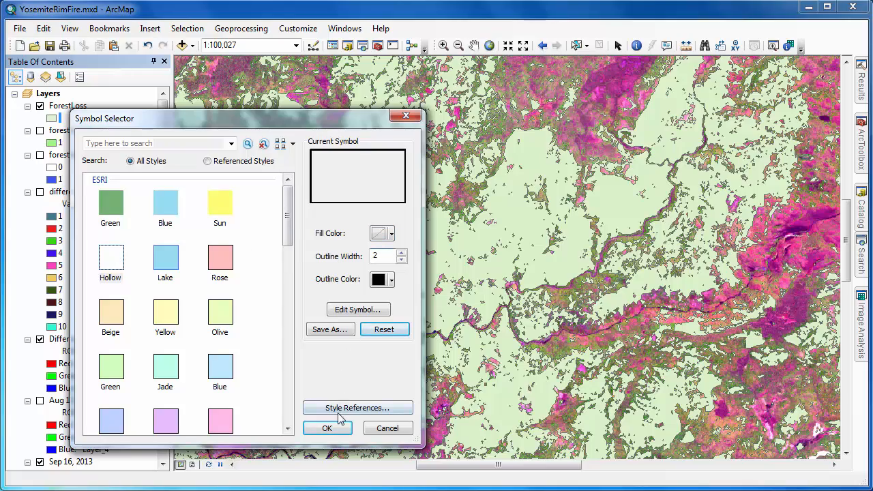
click(328, 428)
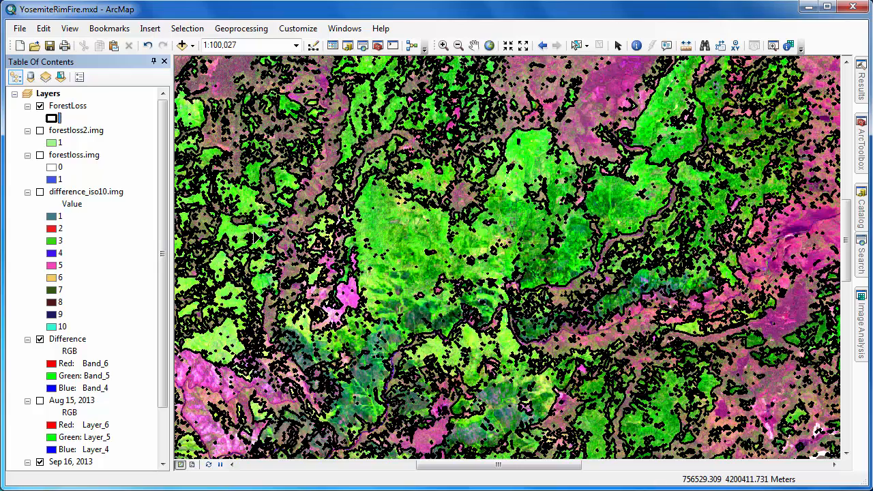
mouse_move(119, 133)
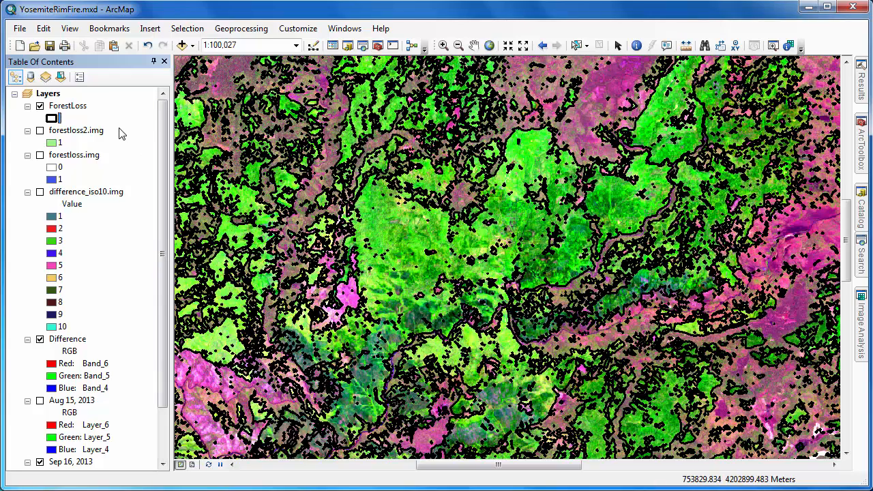
Open the ForestLoss attribute table and show Shape_Area statistics for its 12,226 polygons
right_click(67, 106)
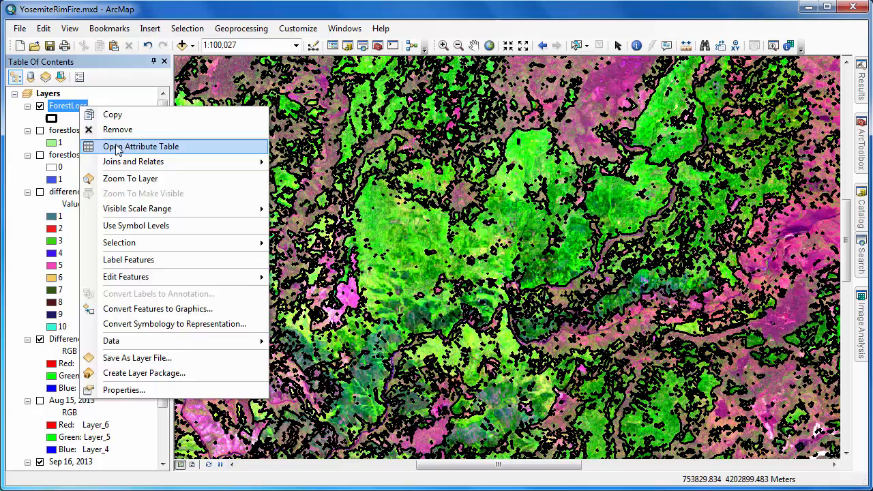
click(140, 146)
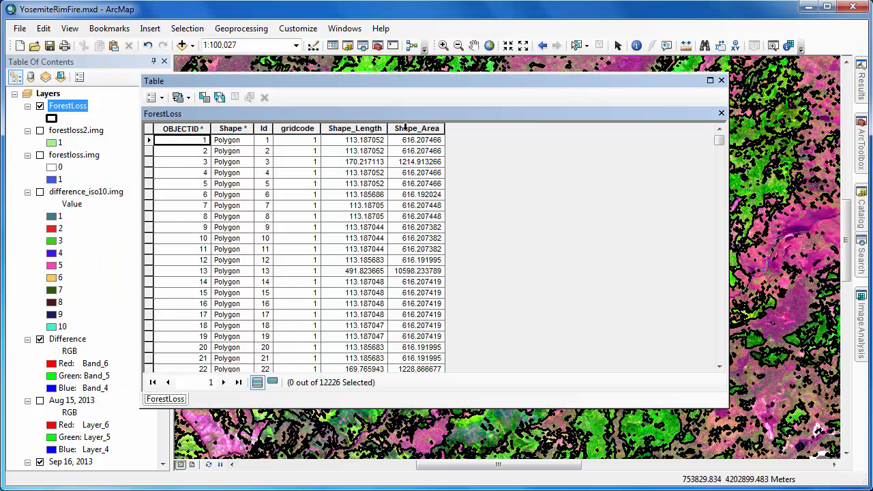
right_click(415, 128)
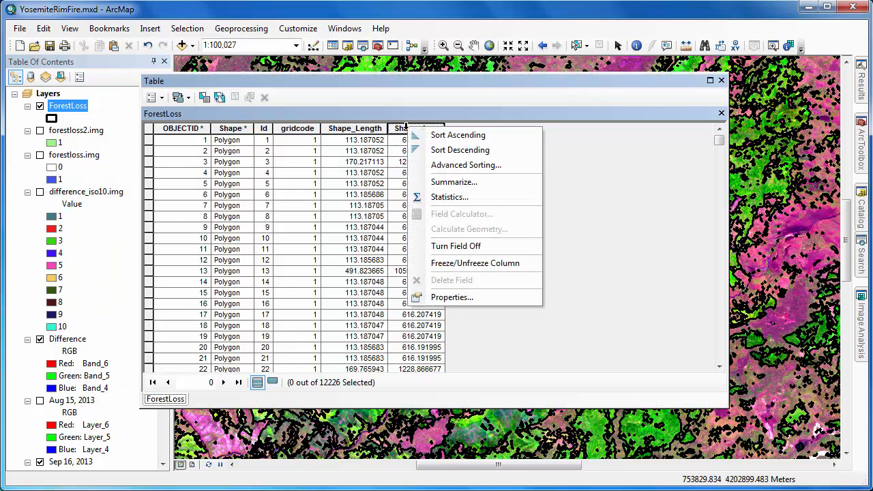
click(449, 198)
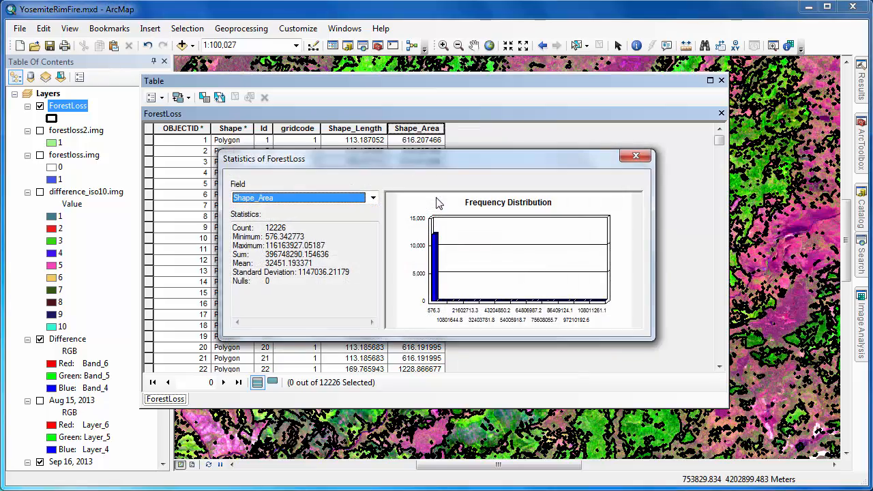